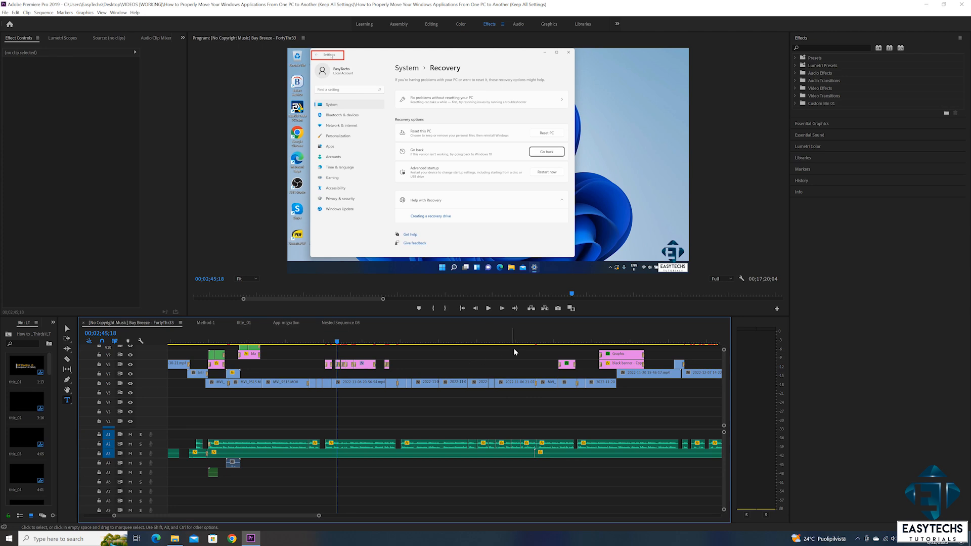
mouse_move(616, 255)
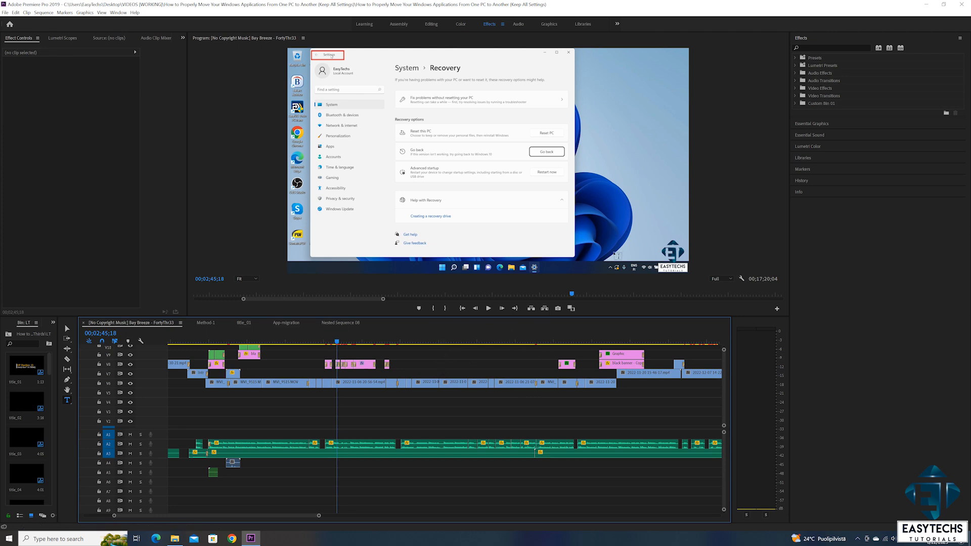
mouse_move(796, 106)
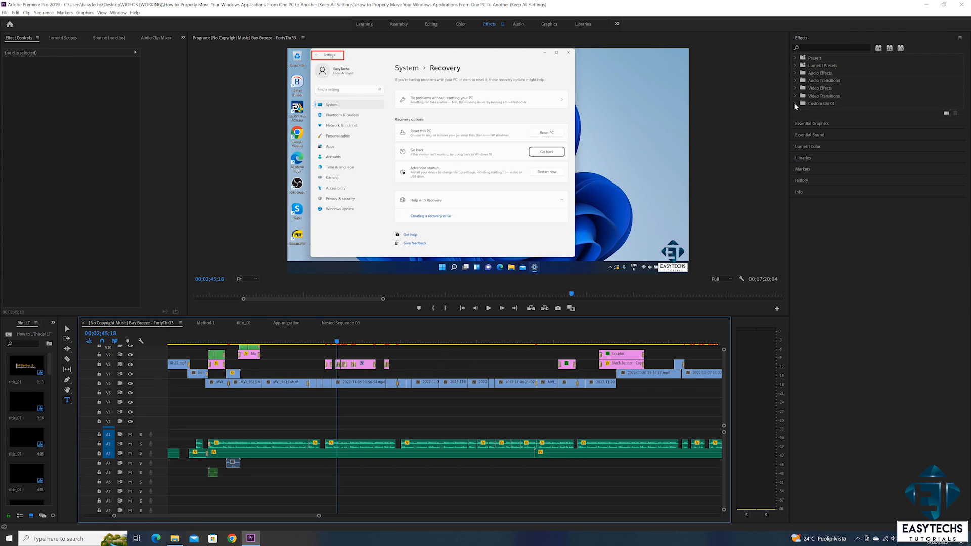
Expand Custom Bin 01 in Effects, browse Essential Graphics templates, then return to Effects.
click(795, 104)
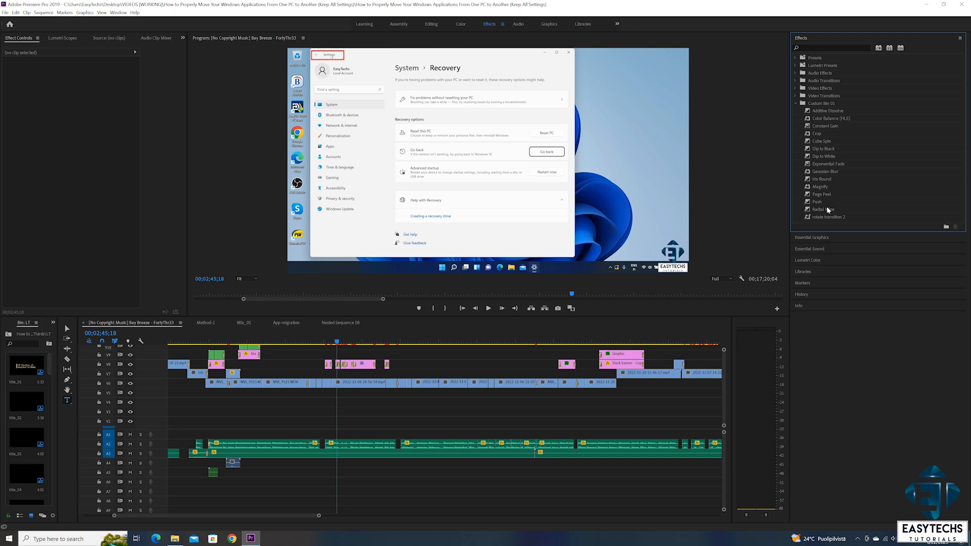
mouse_move(794, 259)
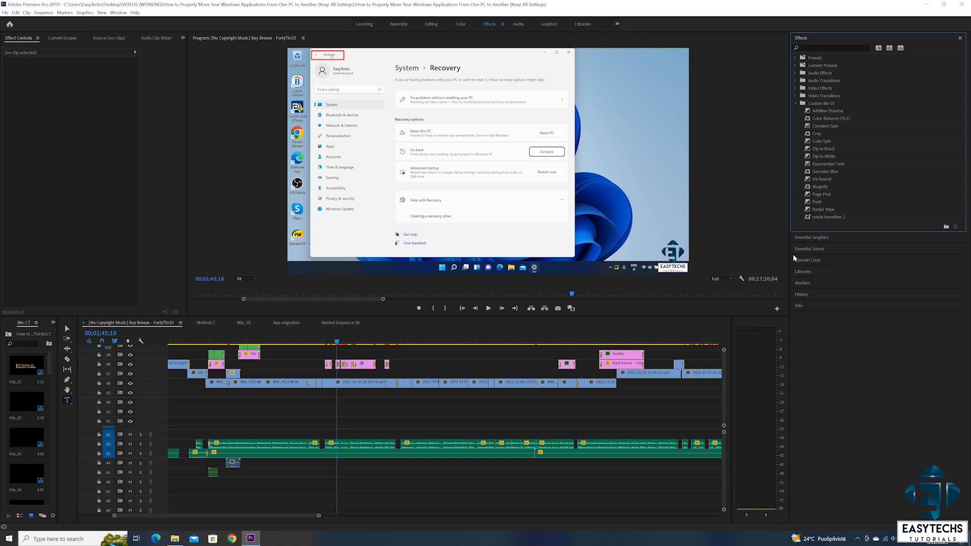
click(811, 238)
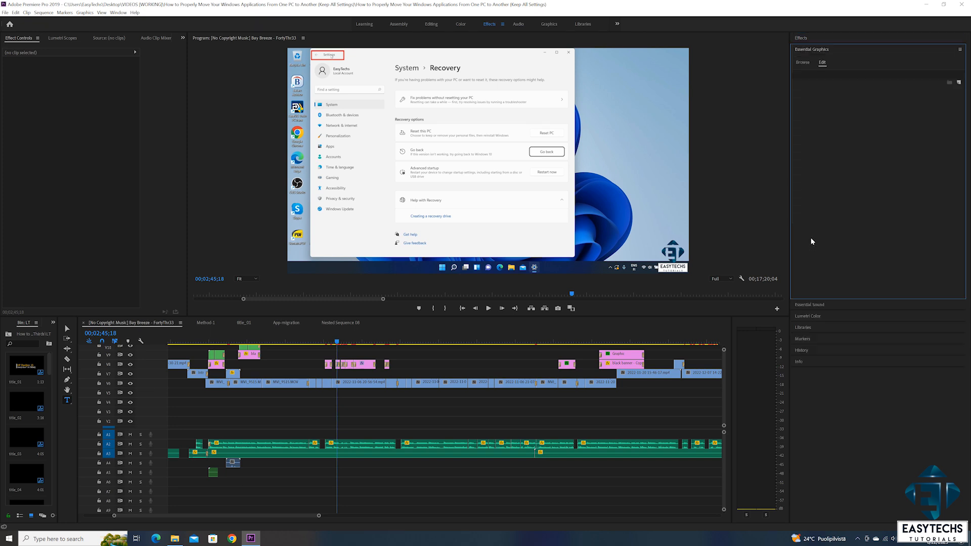
click(802, 62)
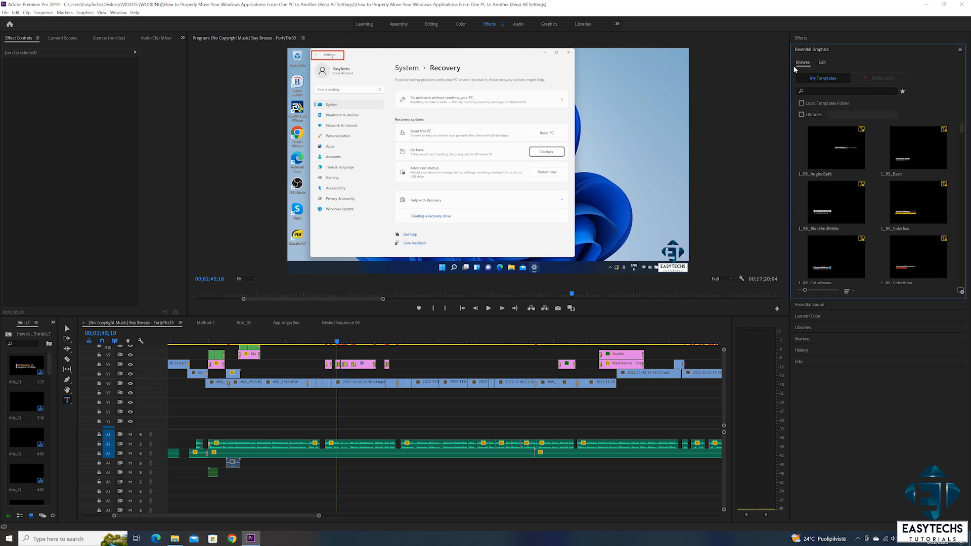
click(799, 37)
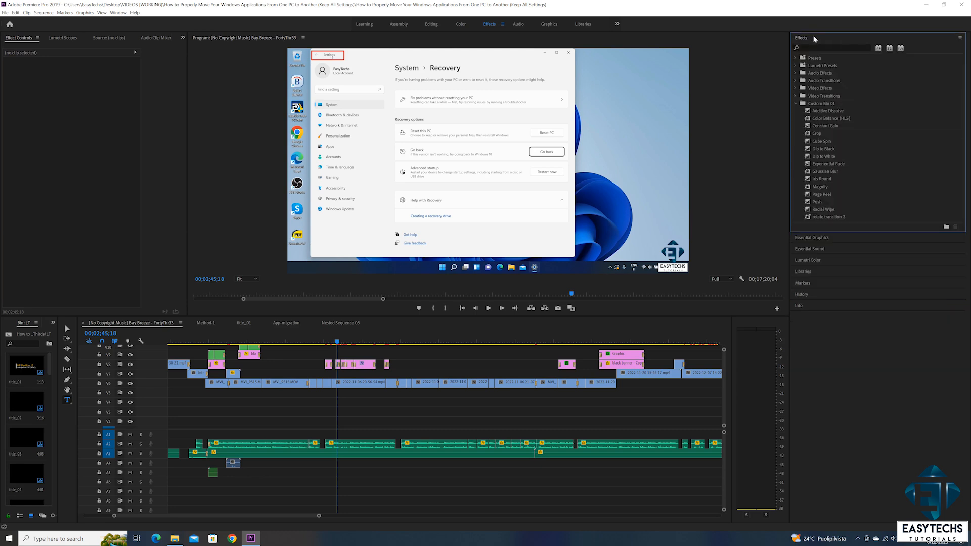
mouse_move(799, 110)
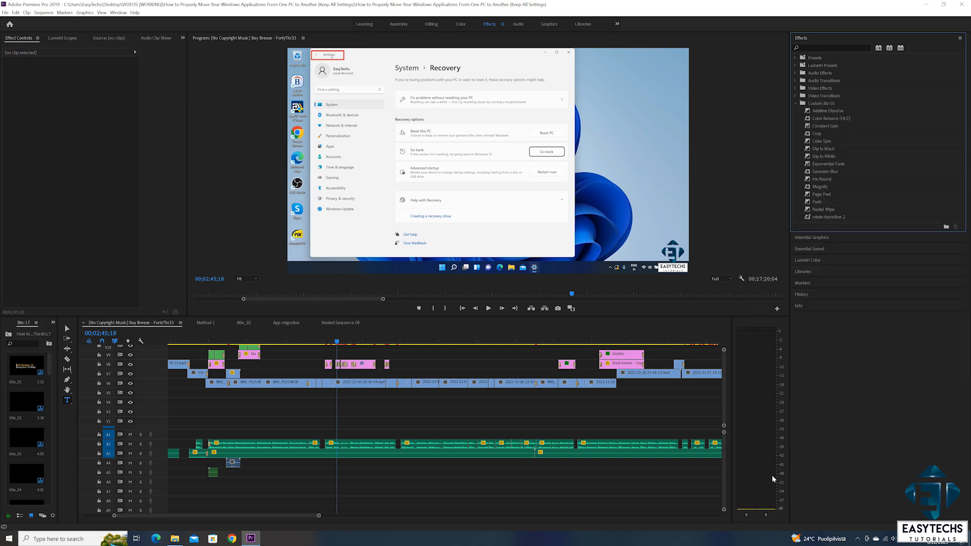
mouse_move(498, 431)
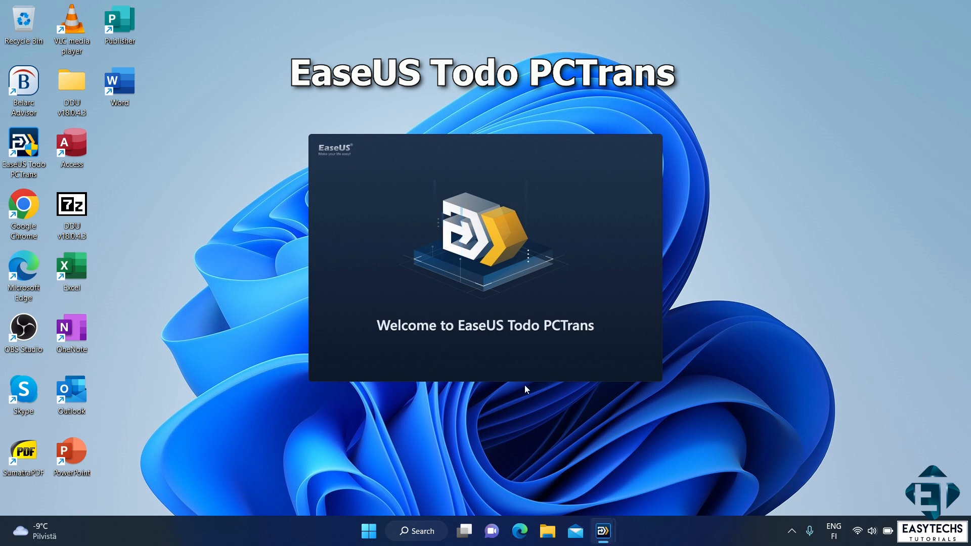
mouse_move(501, 409)
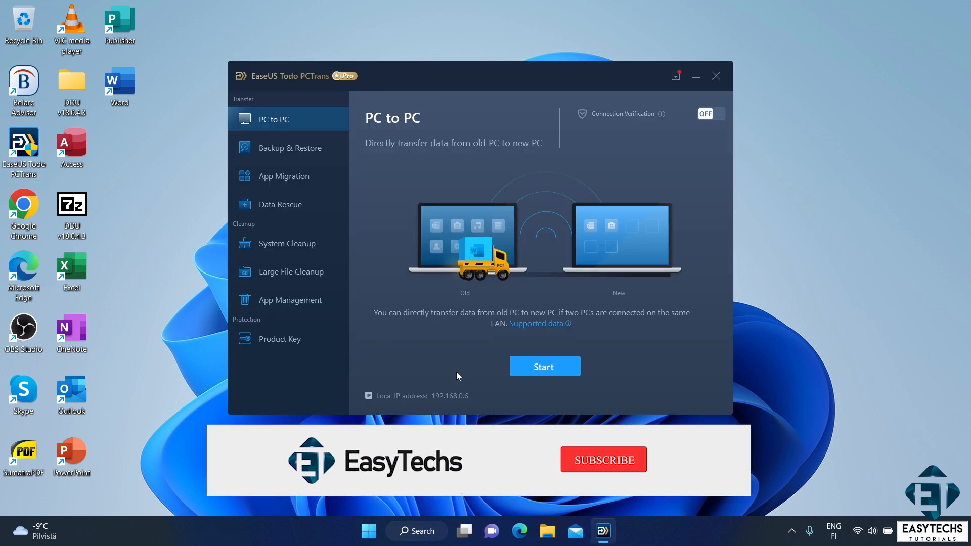
Launch EaseUS Todo PCTrans from the taskbar to reach the PC to PC page.
click(604, 459)
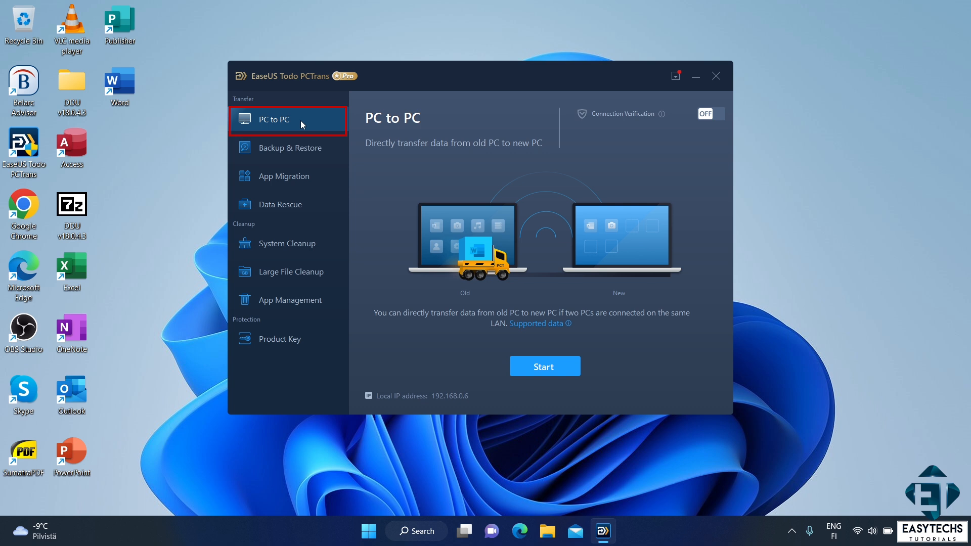
mouse_move(496, 337)
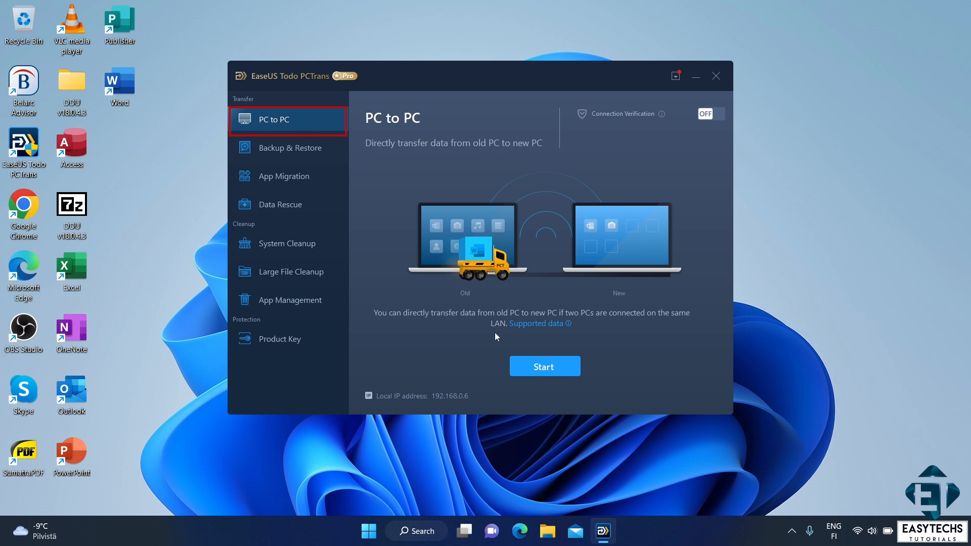
mouse_move(468, 335)
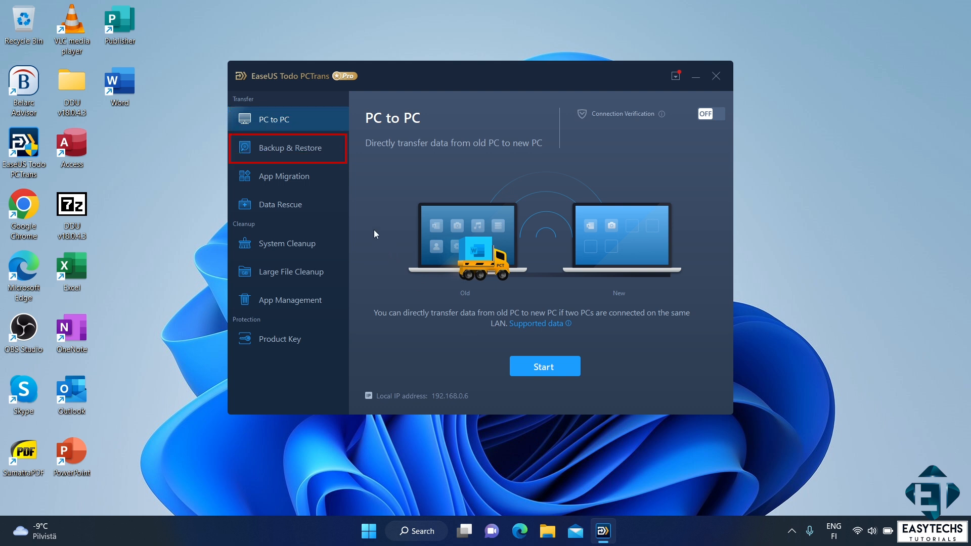
View the Backup & Restore page, check App Migration, then return to Backup & Restore.
click(289, 148)
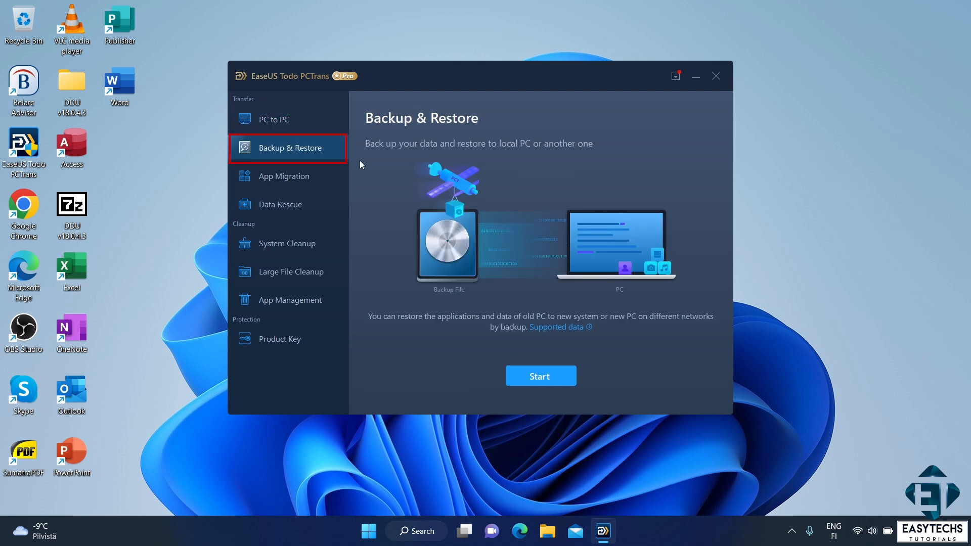
mouse_move(390, 198)
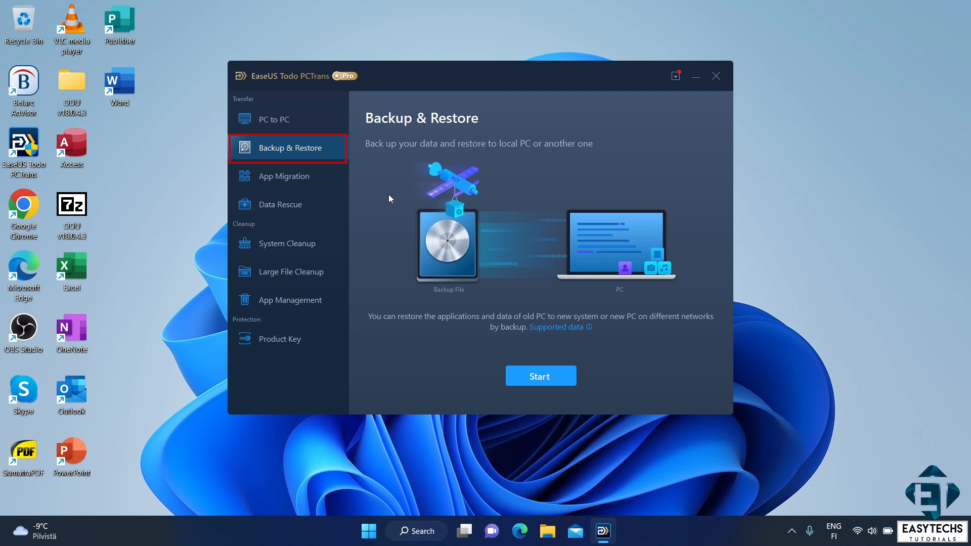
mouse_move(304, 186)
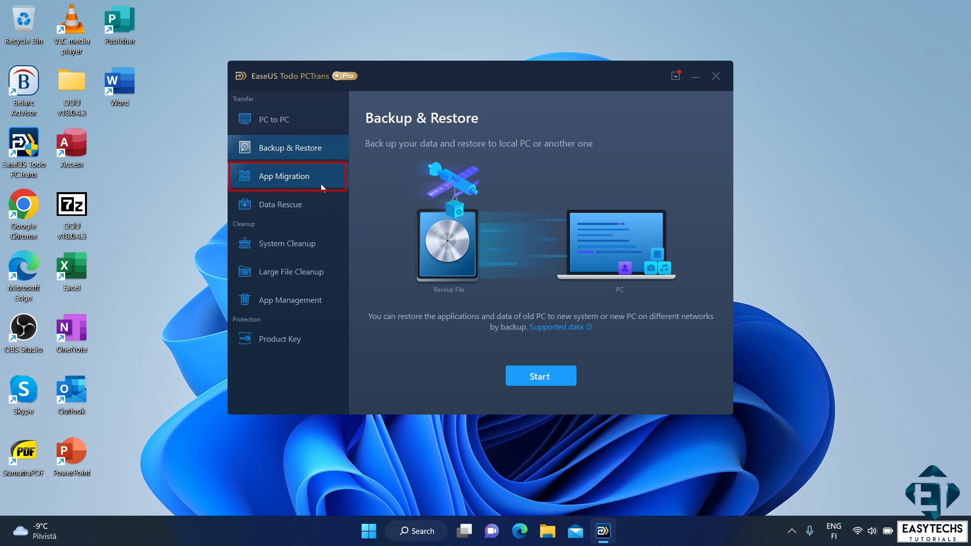
click(283, 176)
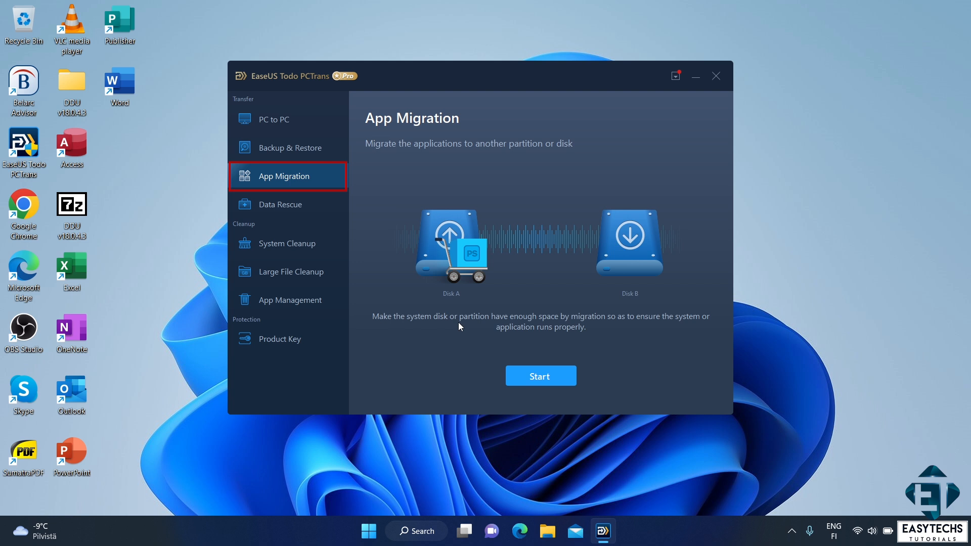
mouse_move(305, 156)
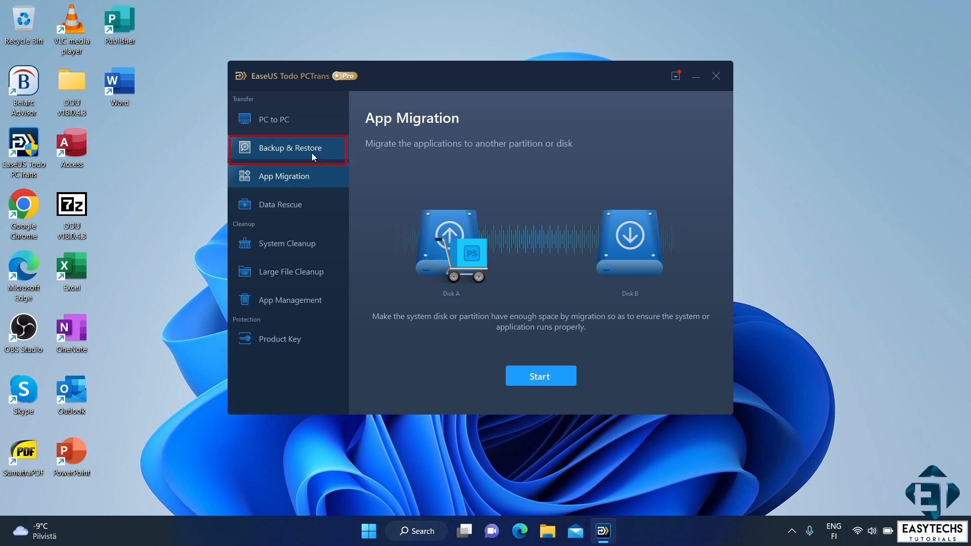
click(290, 147)
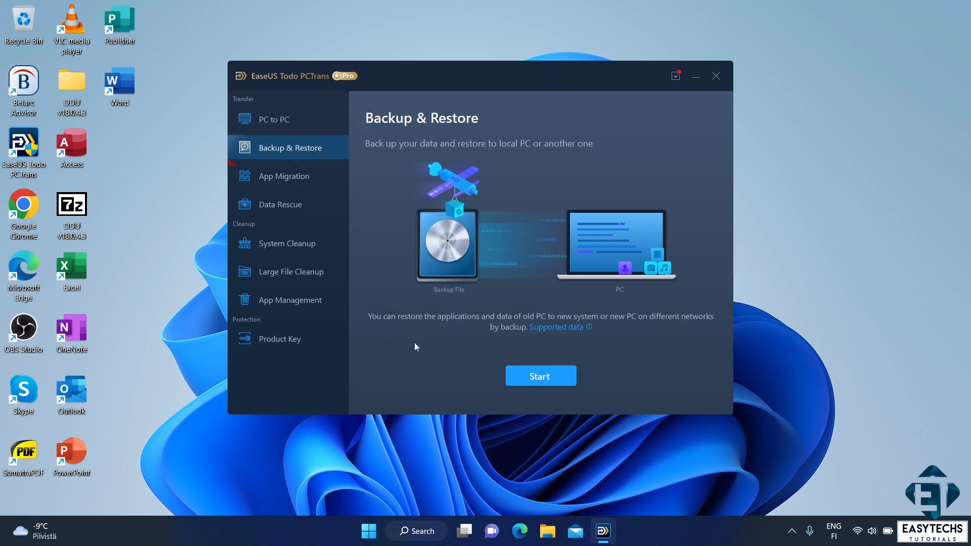
Start Backup & Restore to view the Data Backup introduction, then open the product webpage.
click(540, 376)
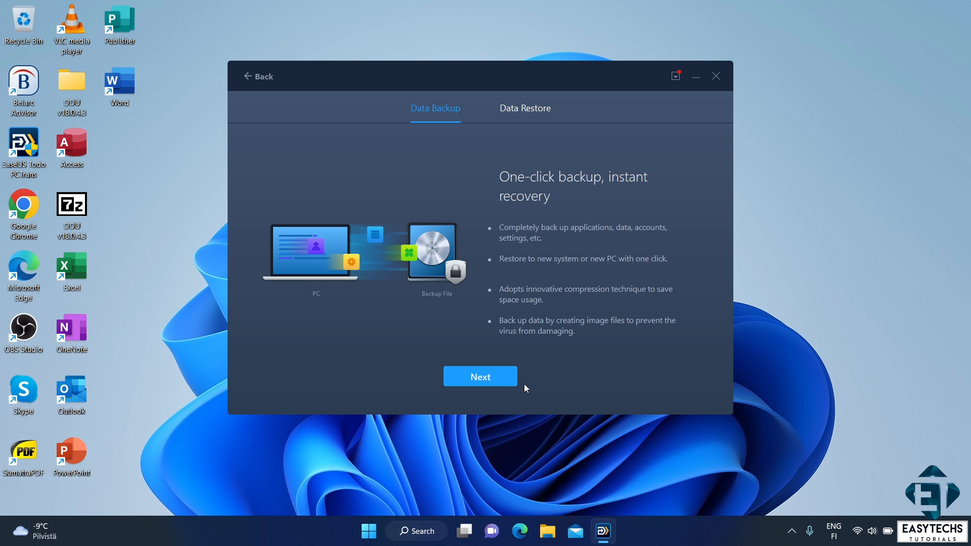
mouse_move(568, 344)
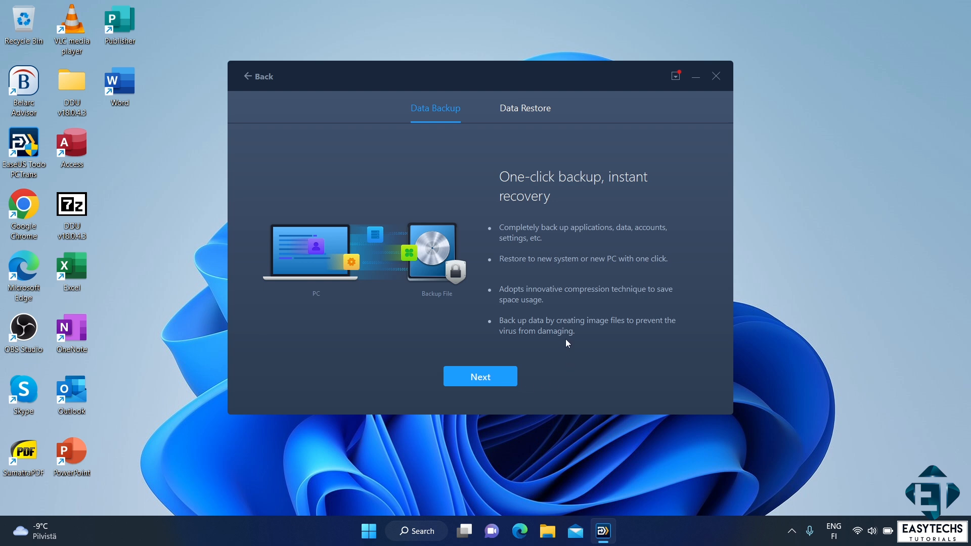
mouse_move(580, 353)
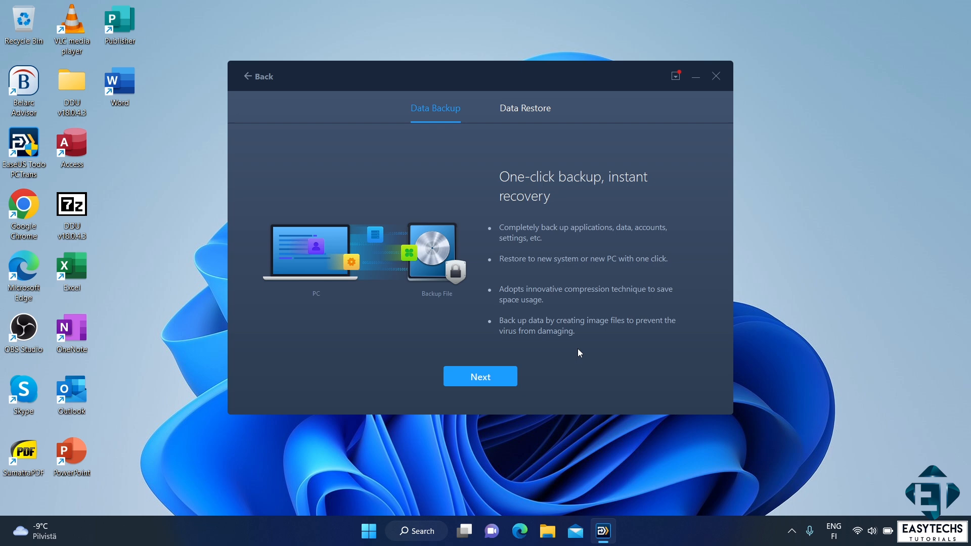
click(716, 76)
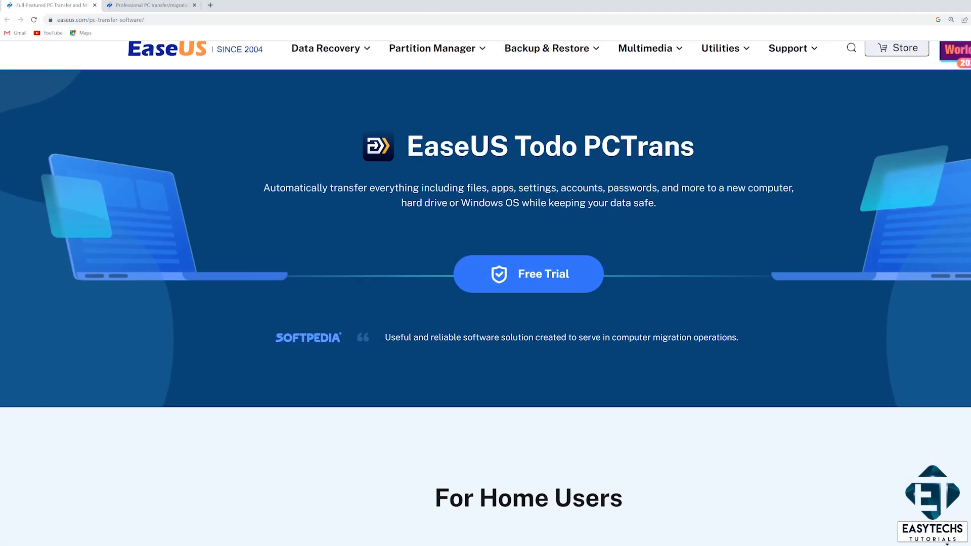
Scroll the pc-transfer-software page down to the For Home Users Free and Pro plans.
scroll(down, 3)
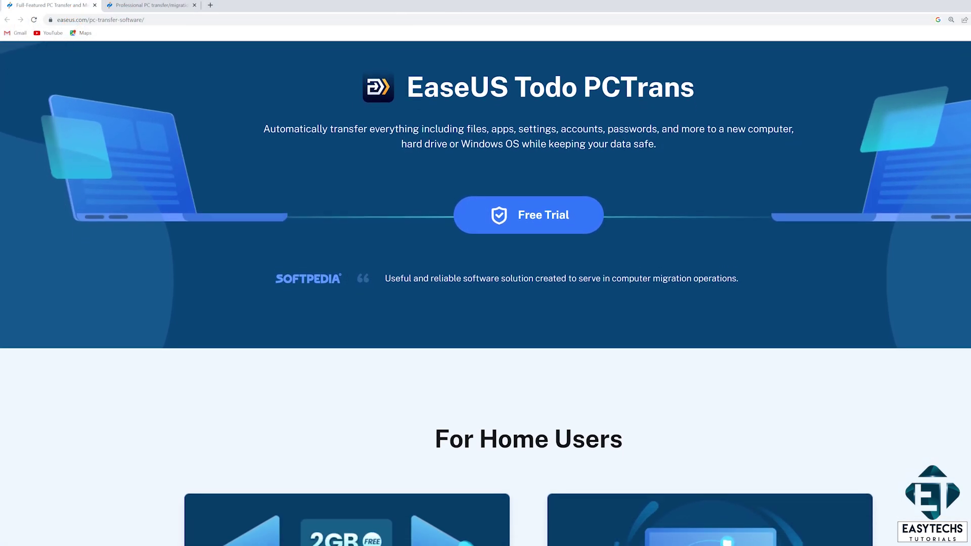
scroll(down, 3)
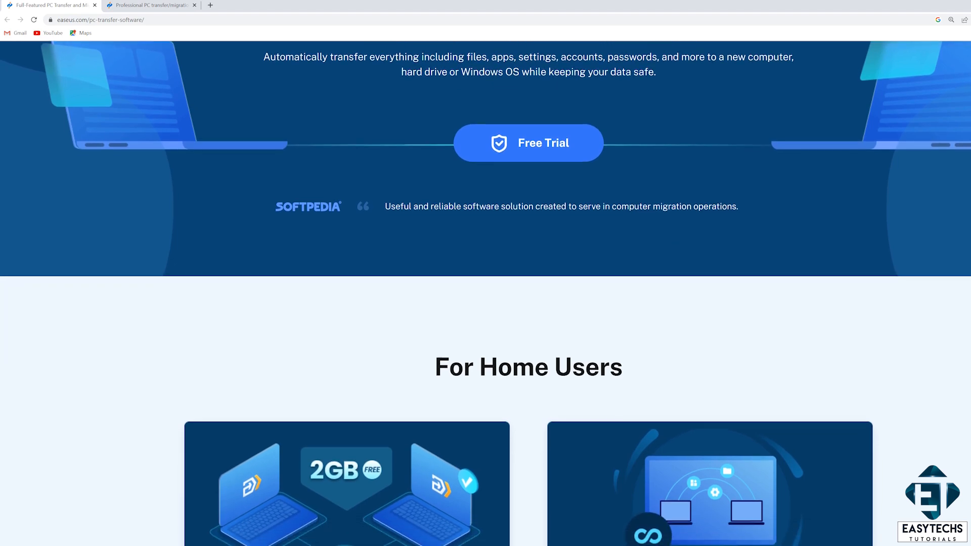
scroll(down, 3)
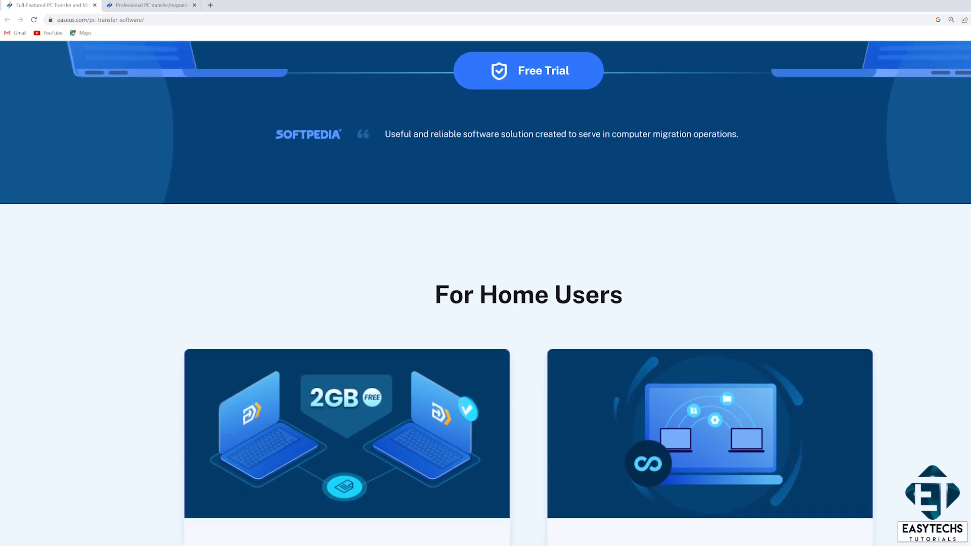
scroll(down, 3)
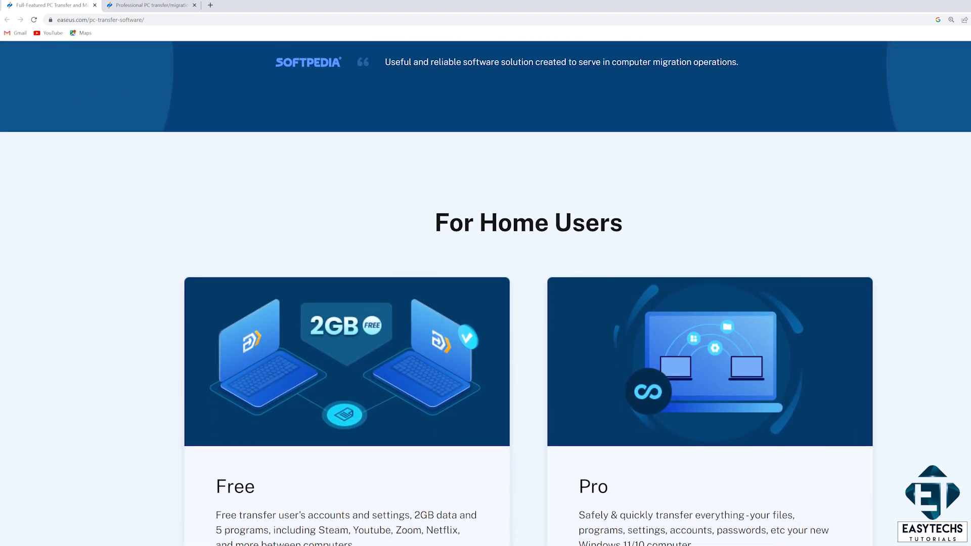
scroll(down, 3)
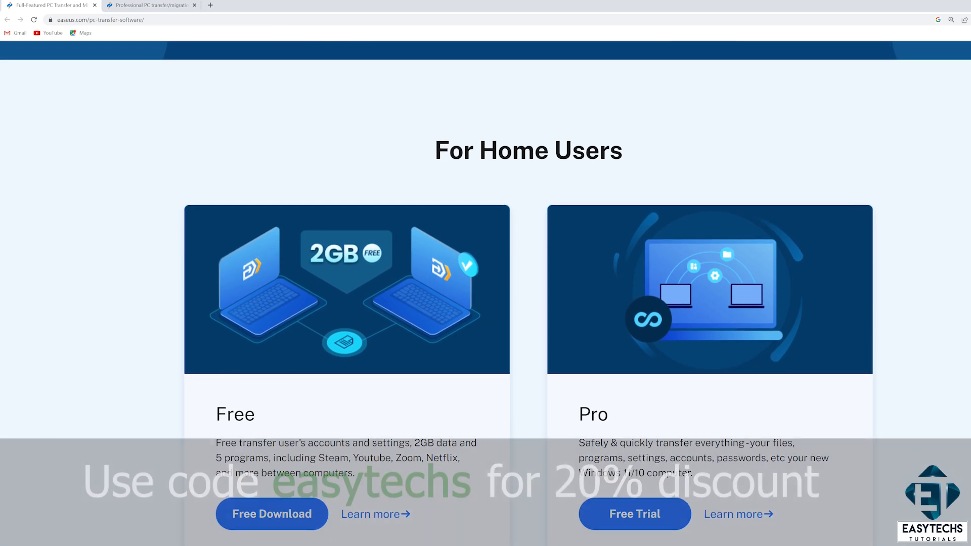
scroll(down, 3)
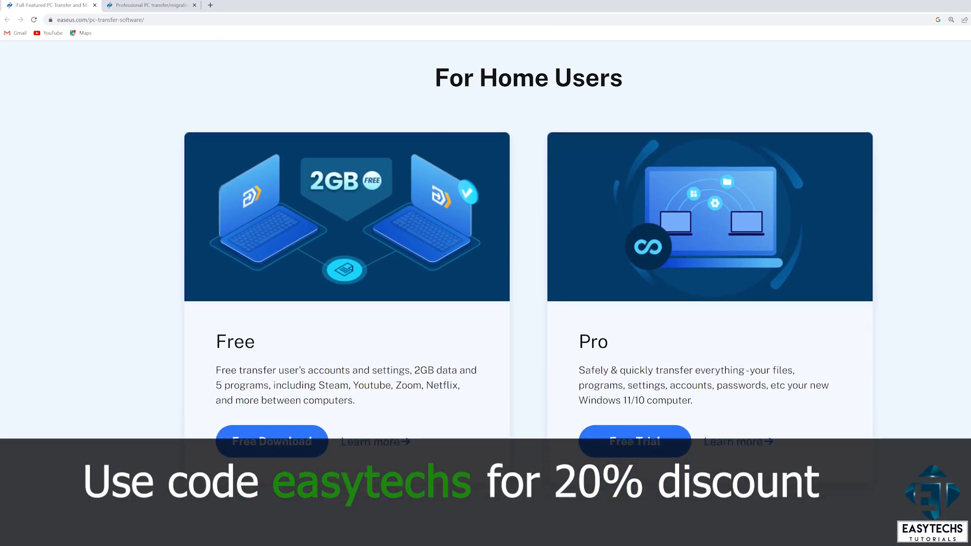
scroll(down, 3)
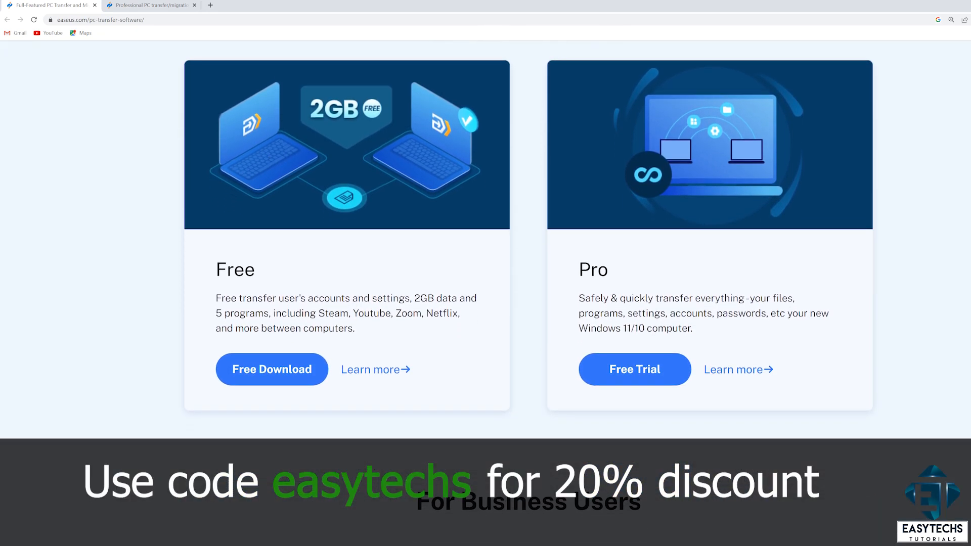
scroll(down, 3)
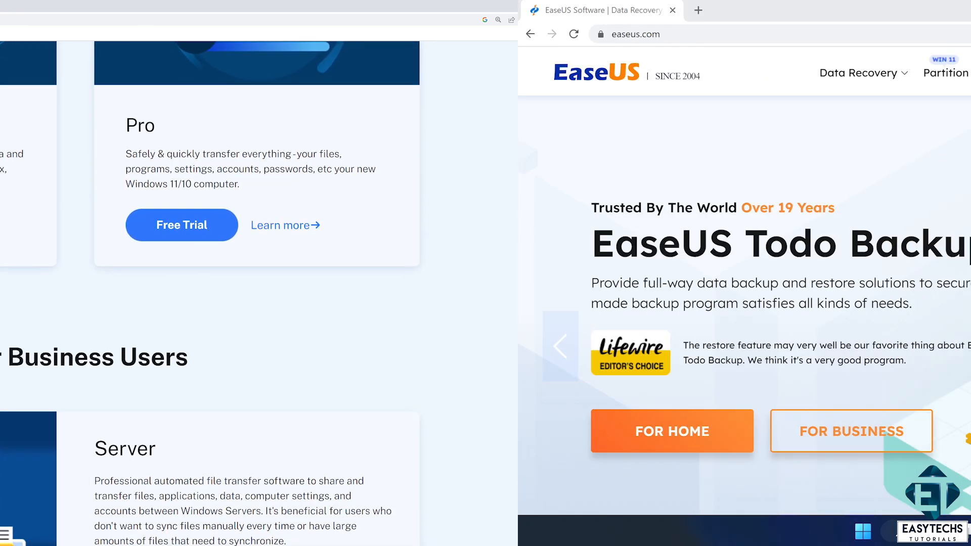
Download the Todo PCTrans trial .exe from its product page and run it.
click(341, 73)
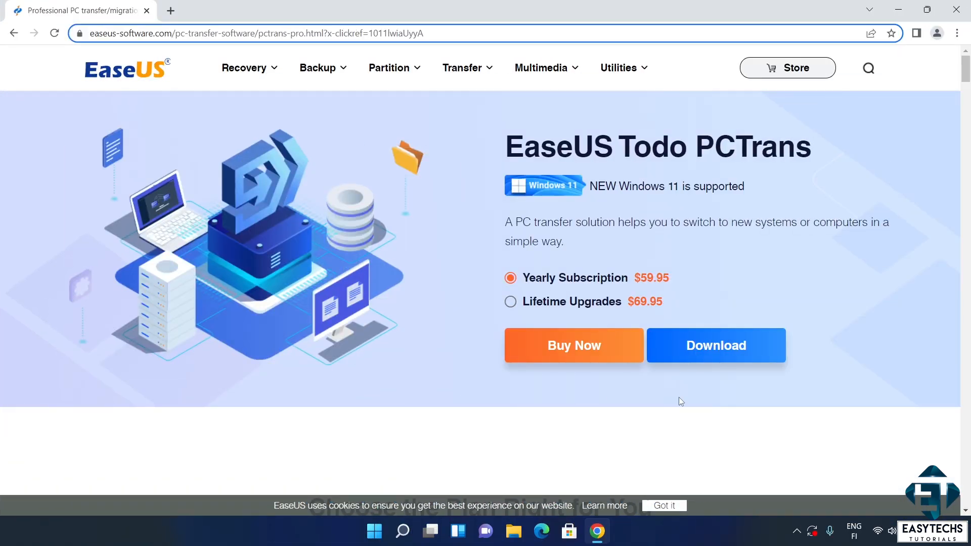
mouse_move(706, 358)
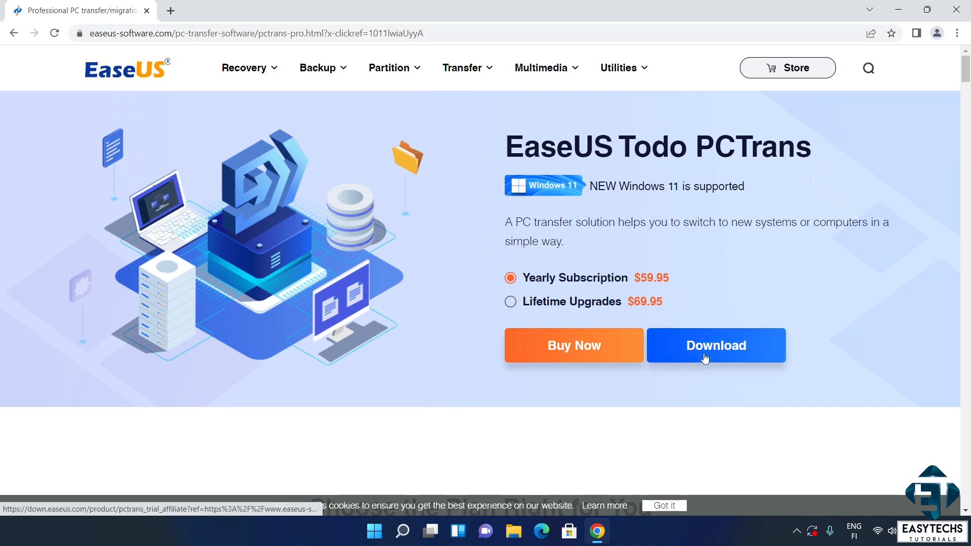
click(706, 354)
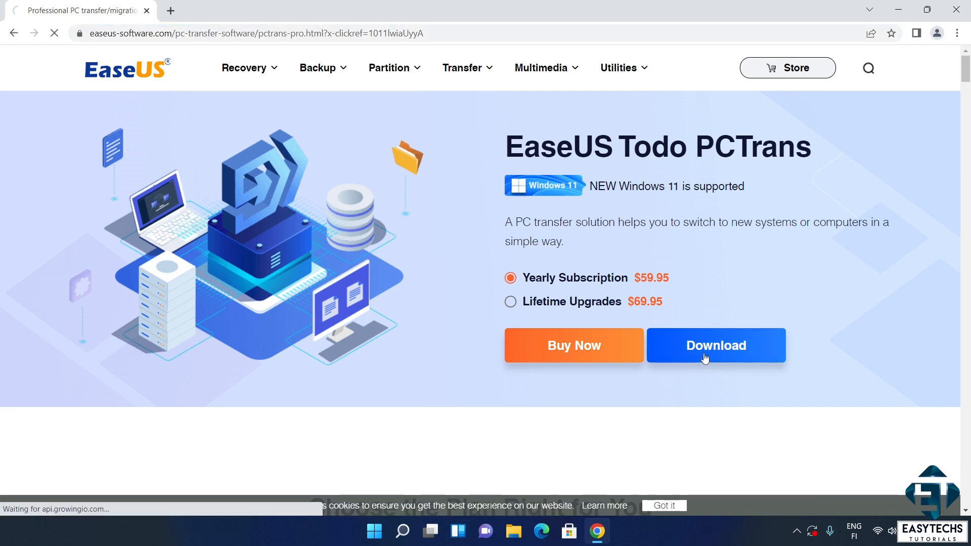
click(716, 346)
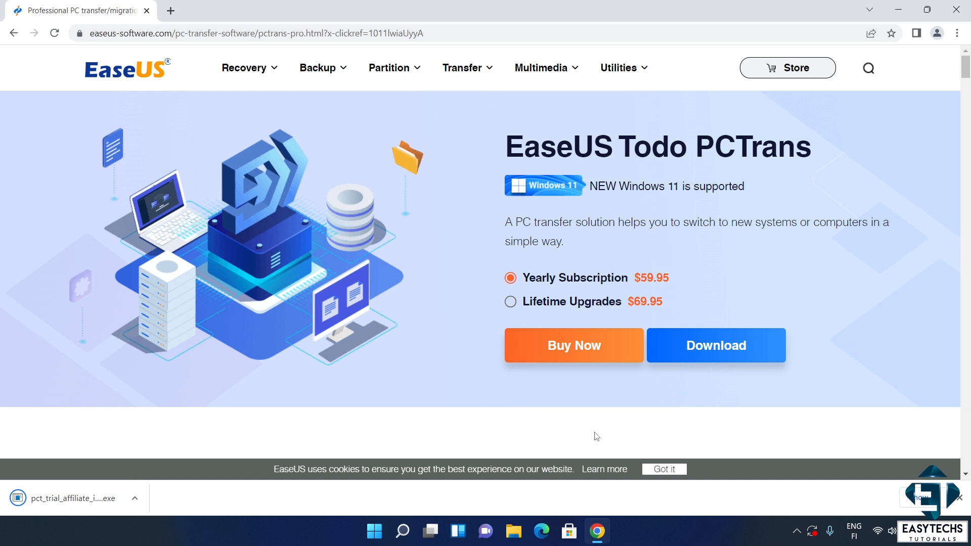
click(664, 469)
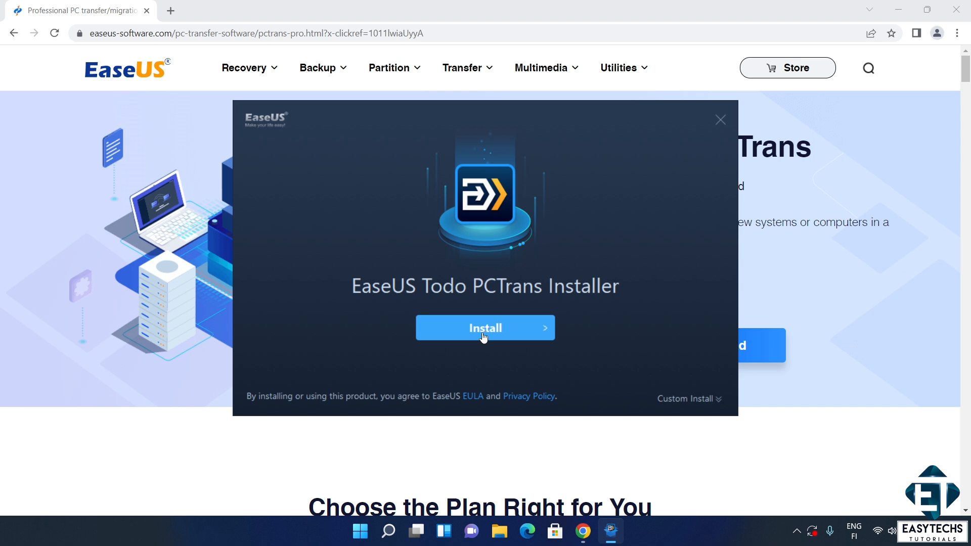
Install Todo PCTrans and launch it with Start Now.
click(485, 328)
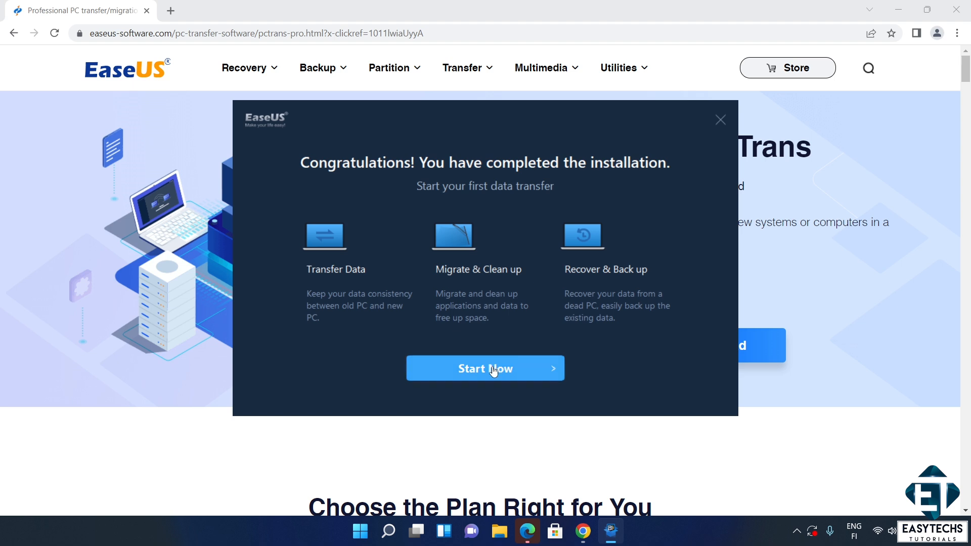
click(720, 120)
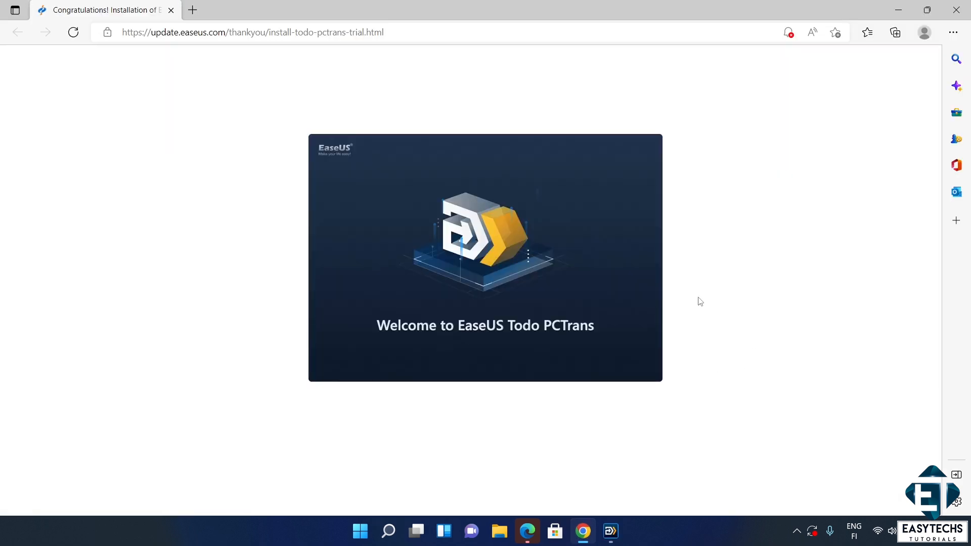
Open the new trial on its PC to PC page, then switch to App Migration.
click(610, 531)
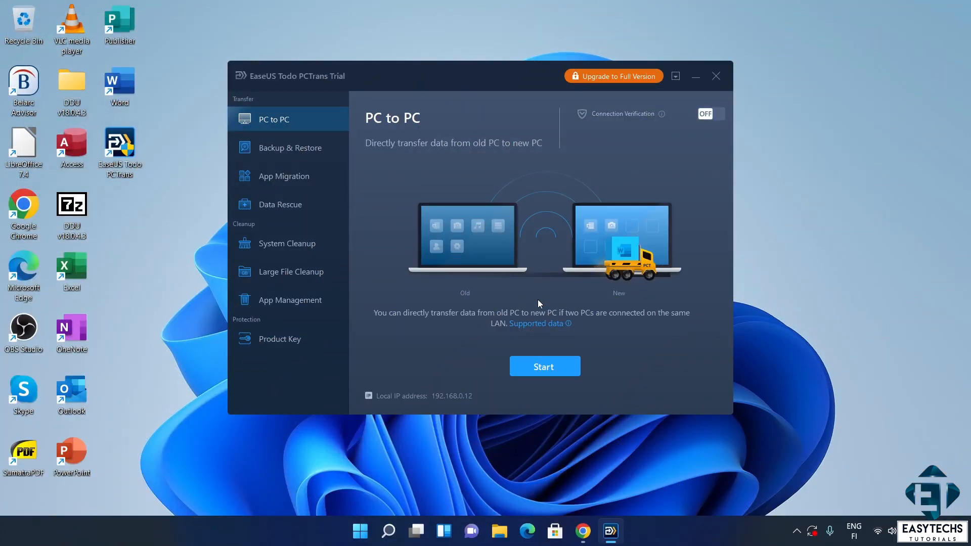
mouse_move(531, 302)
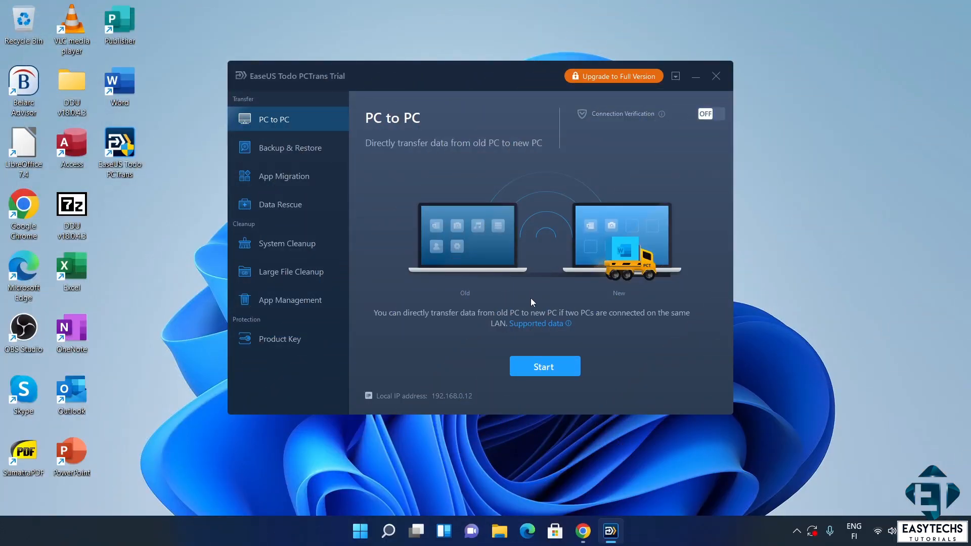
mouse_move(409, 261)
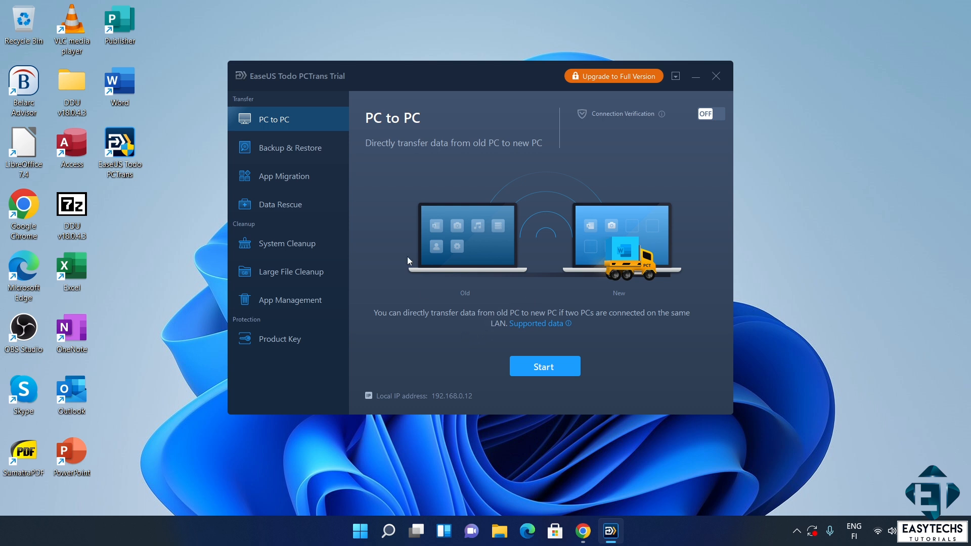
mouse_move(291, 110)
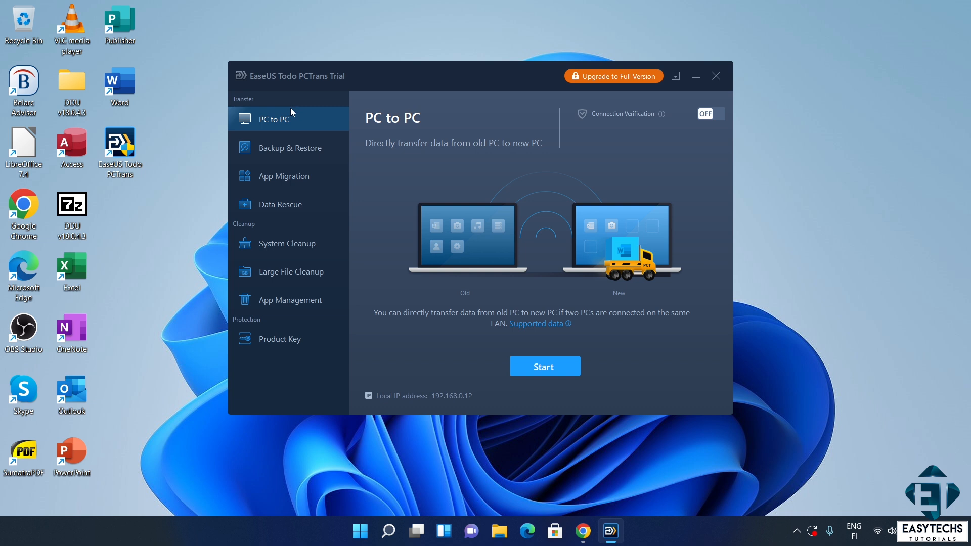
click(285, 176)
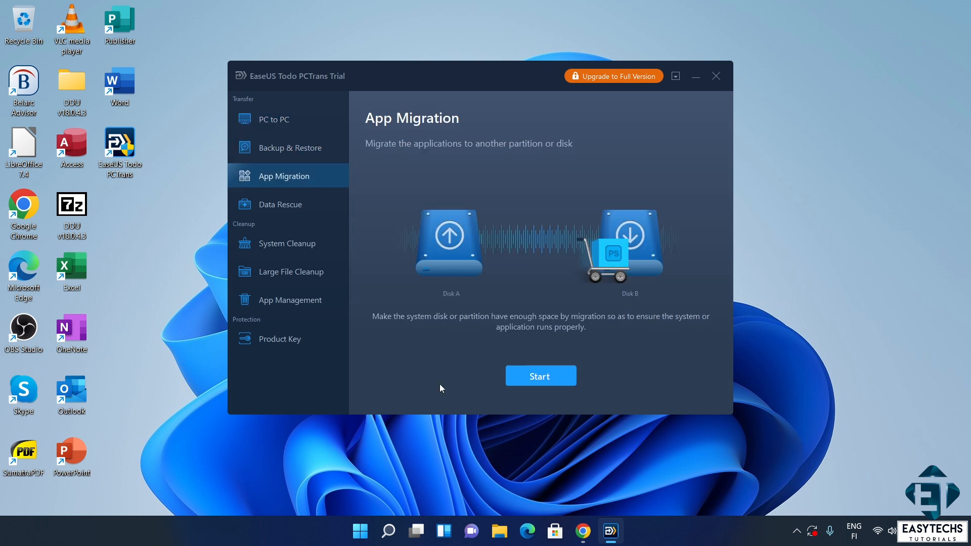
mouse_move(453, 340)
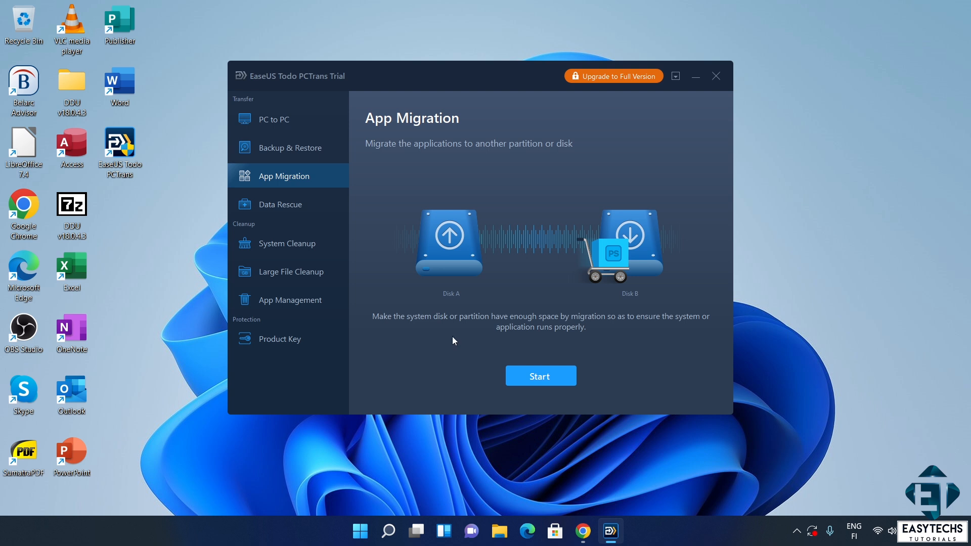
mouse_move(573, 162)
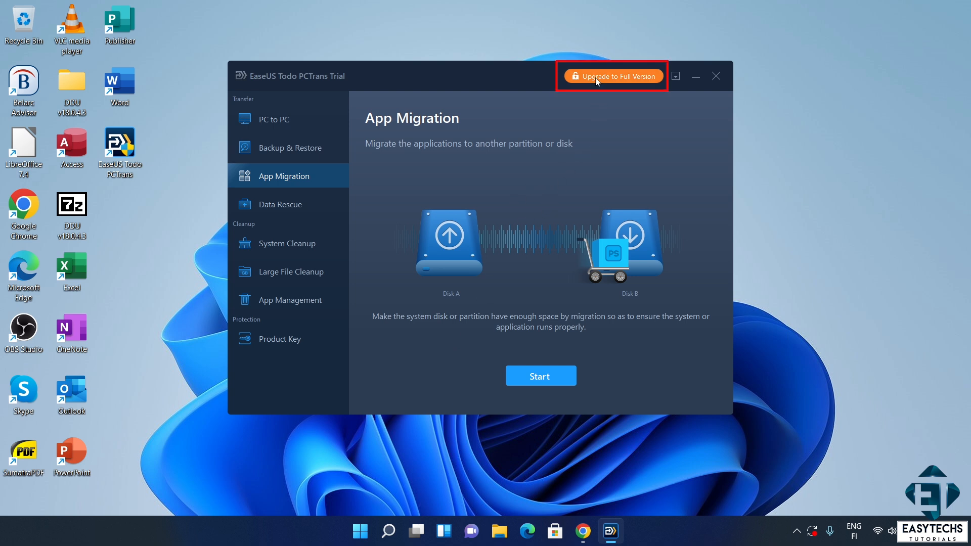
Choose Upgrade to Full Version, reveal Enter License, and submit the code with Activate.
click(620, 76)
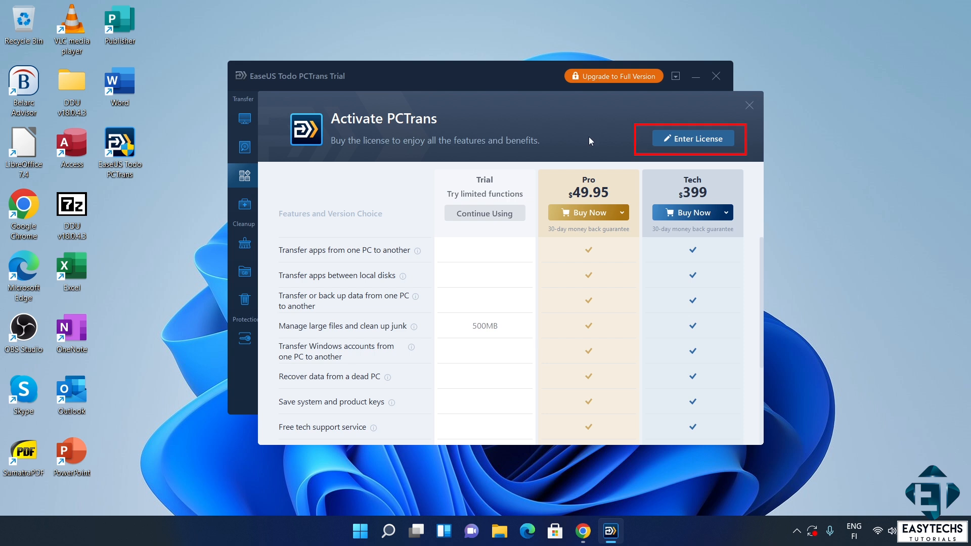
click(694, 138)
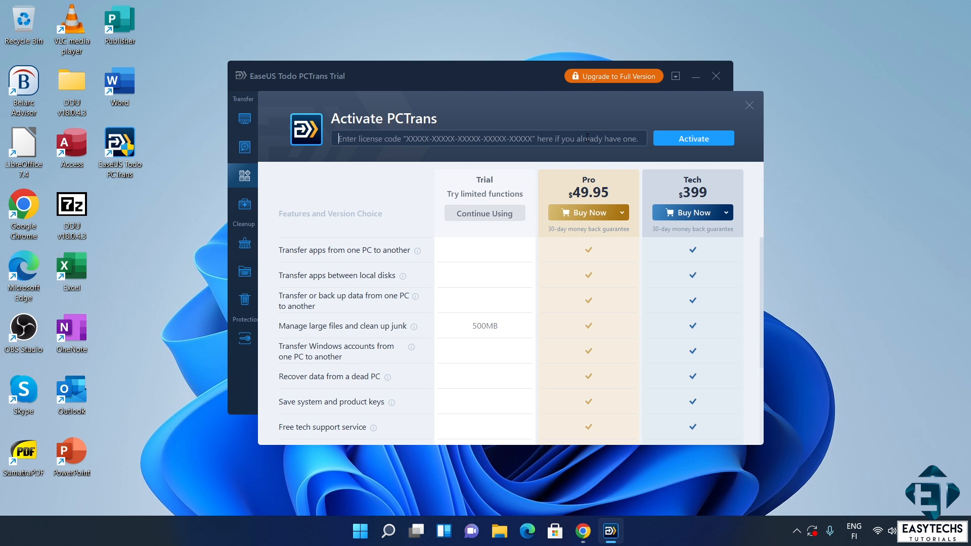
mouse_move(667, 147)
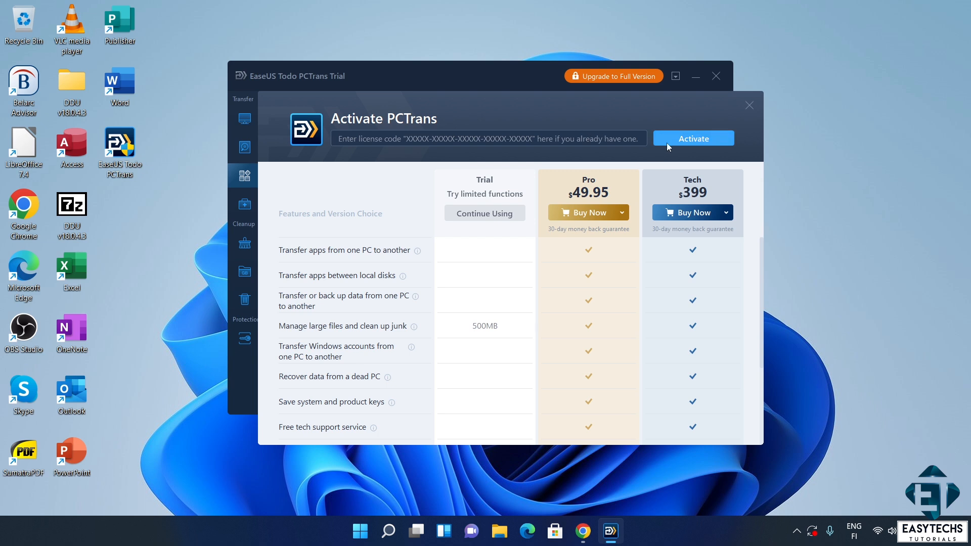
click(581, 212)
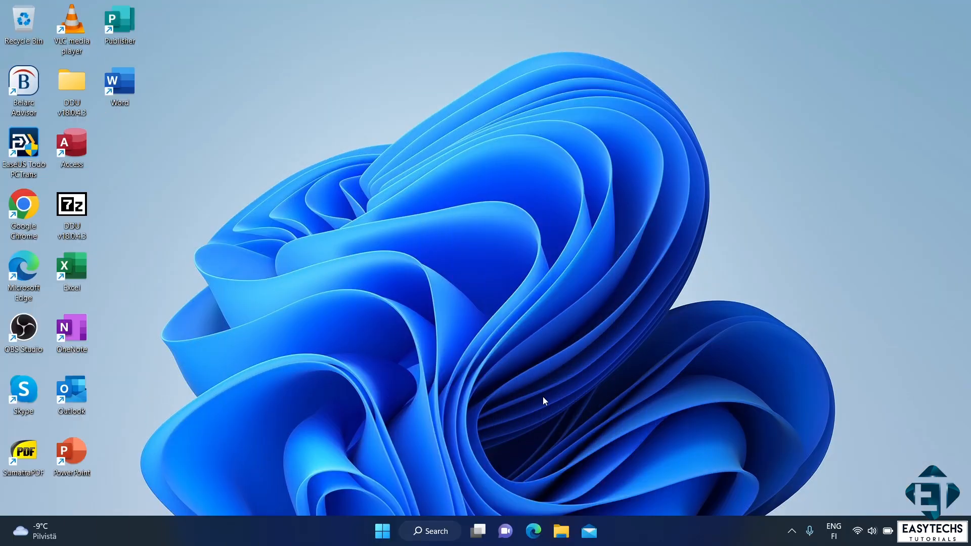
mouse_move(55, 360)
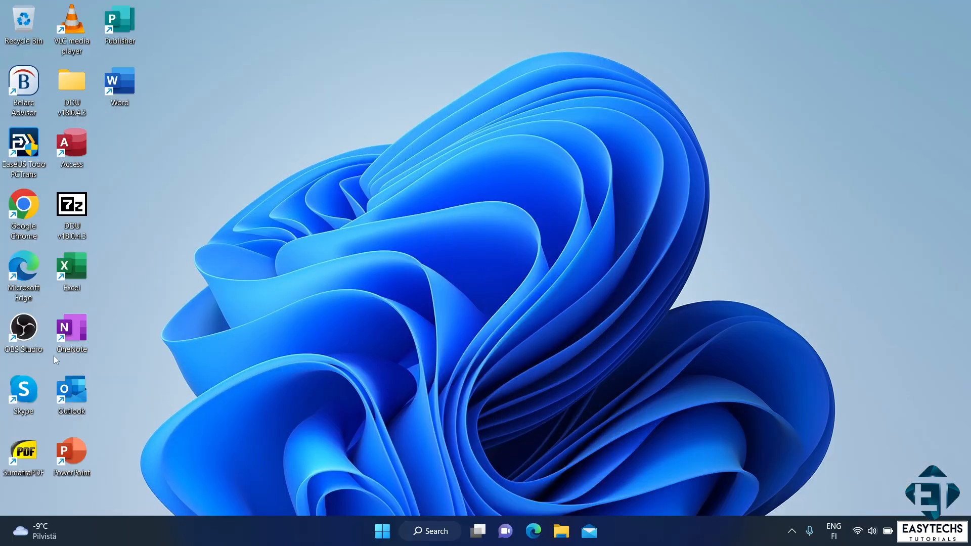
Relaunch Todo PCTrans from the desktop and show the Product Key page.
double_click(24, 143)
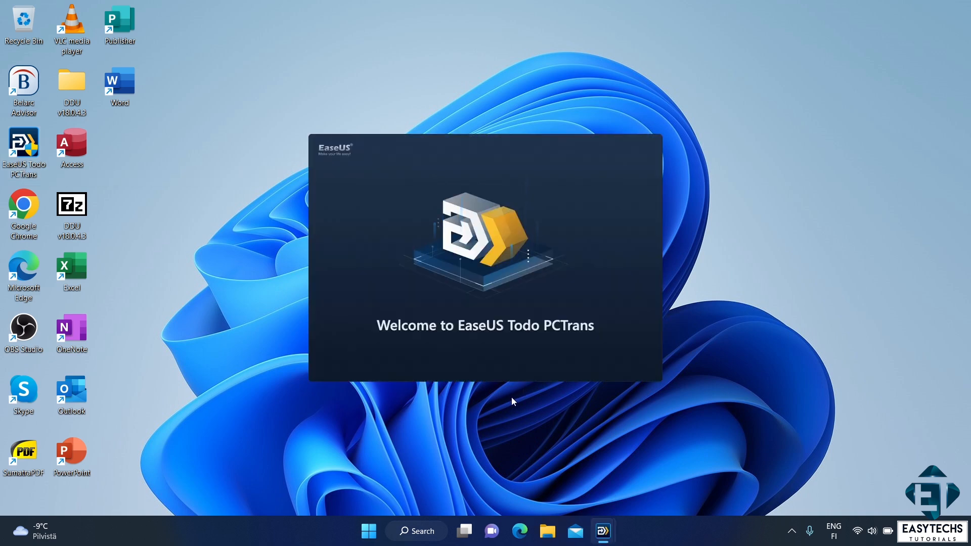
mouse_move(492, 406)
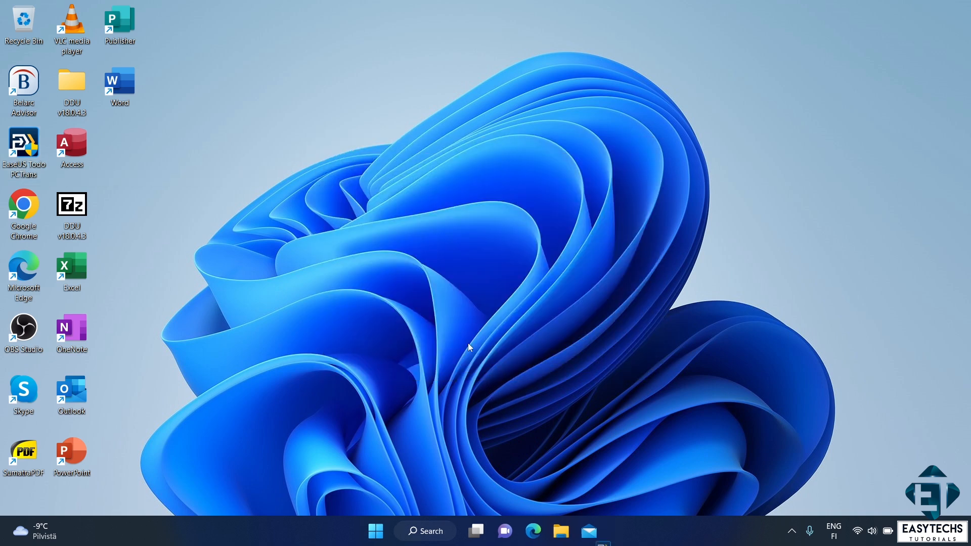
double_click(23, 143)
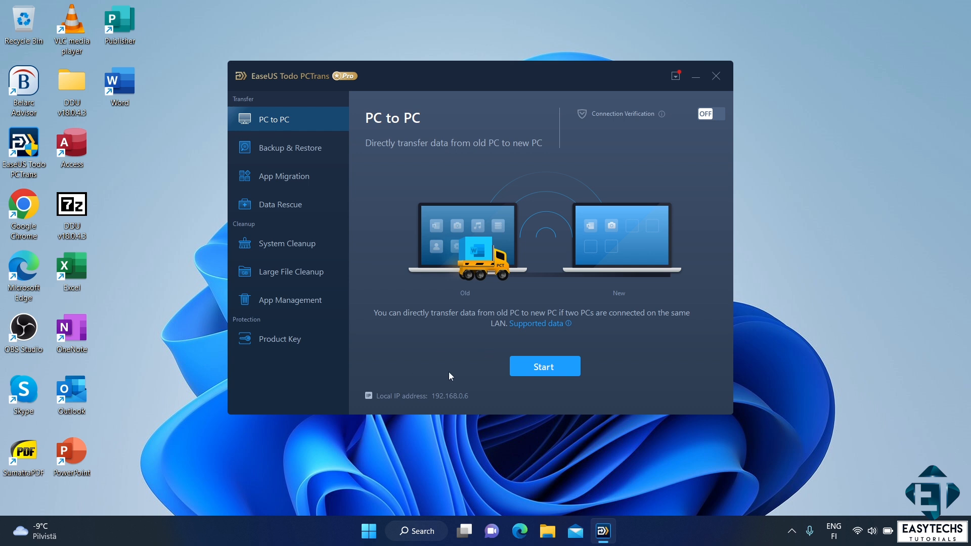
mouse_move(759, 333)
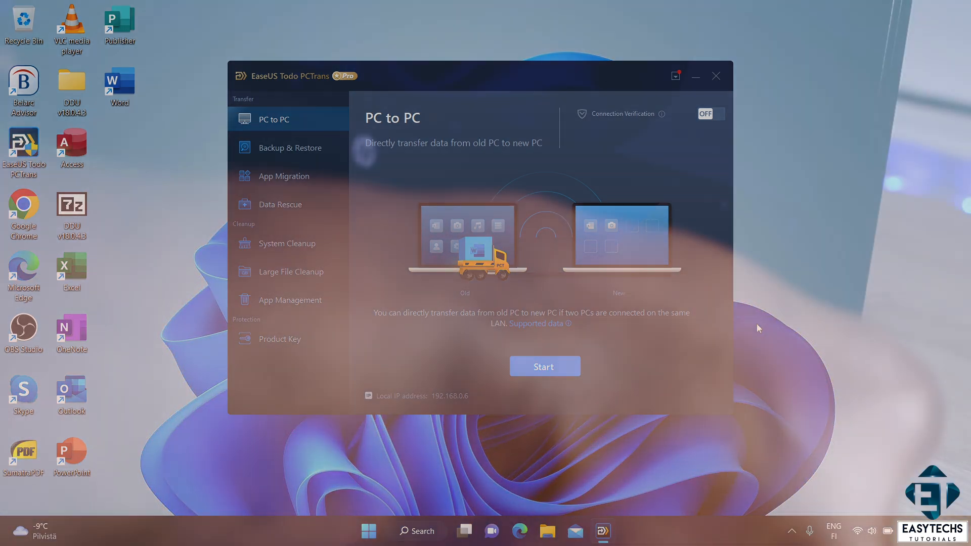
click(280, 339)
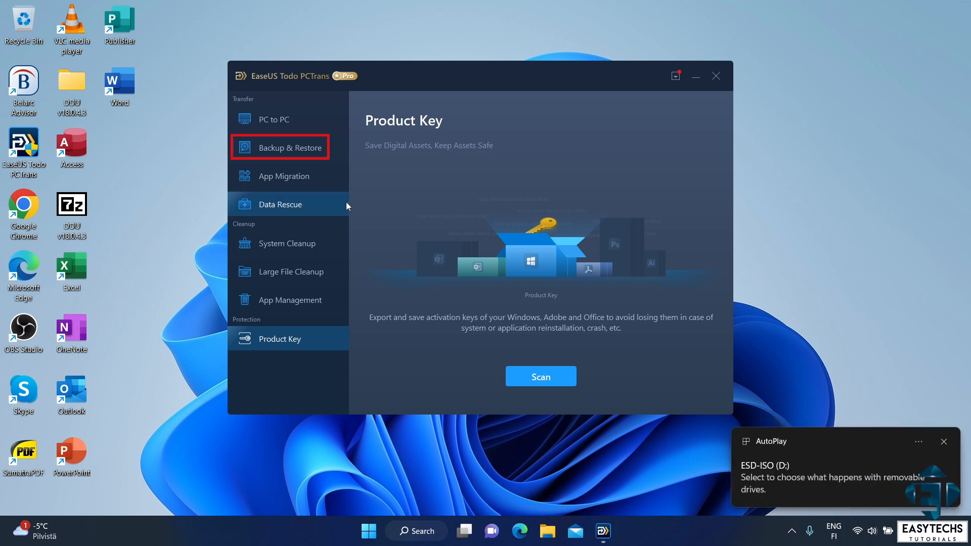
Start a new data backup from Backup & Restore and name the file 'easytechs'.
click(289, 148)
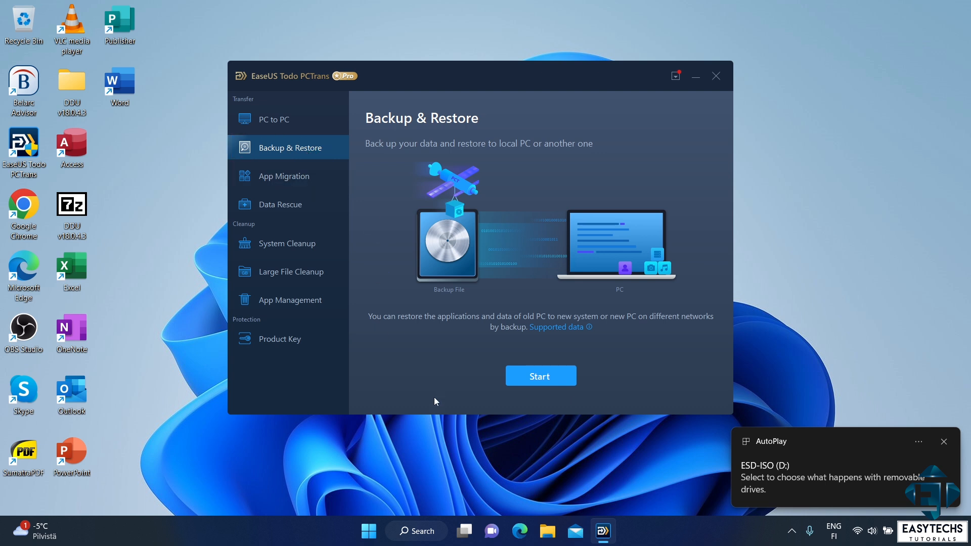
click(541, 376)
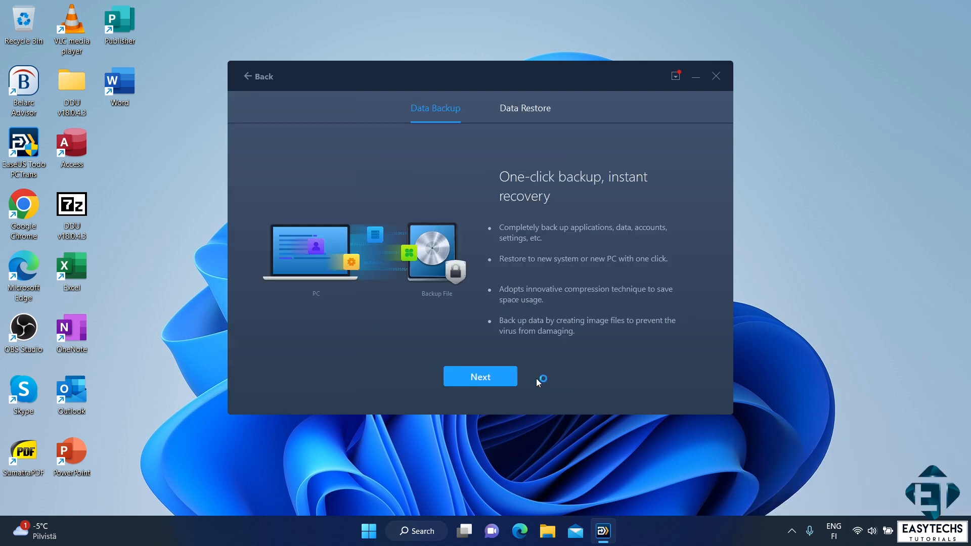
mouse_move(460, 377)
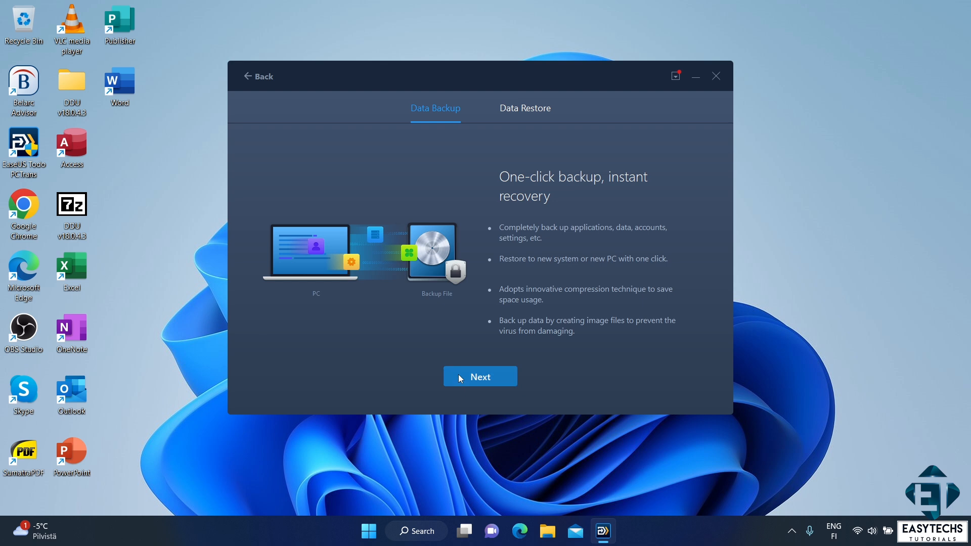
click(480, 376)
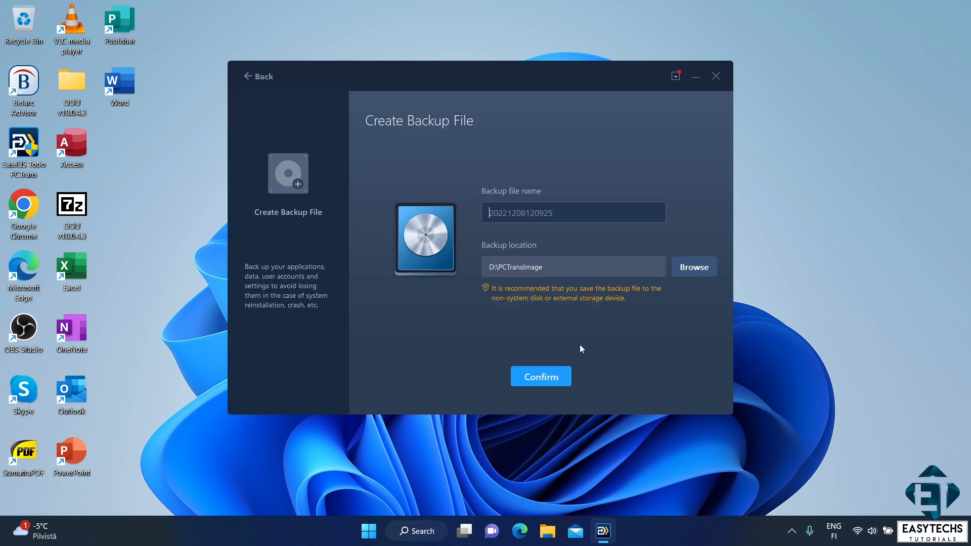
text(easytechs)
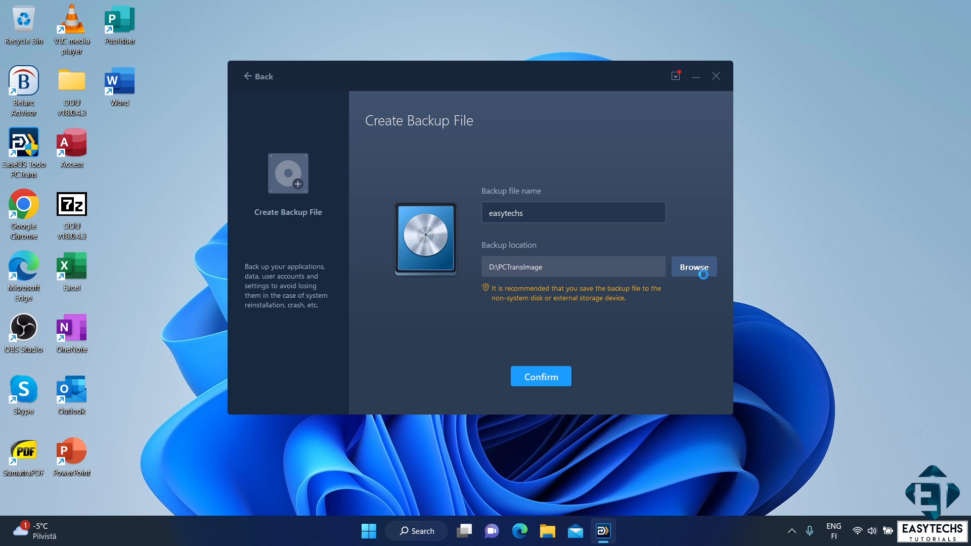
Change the easytechs backup save location from D:\PCTransImage to D:\EasyTechs.
click(694, 266)
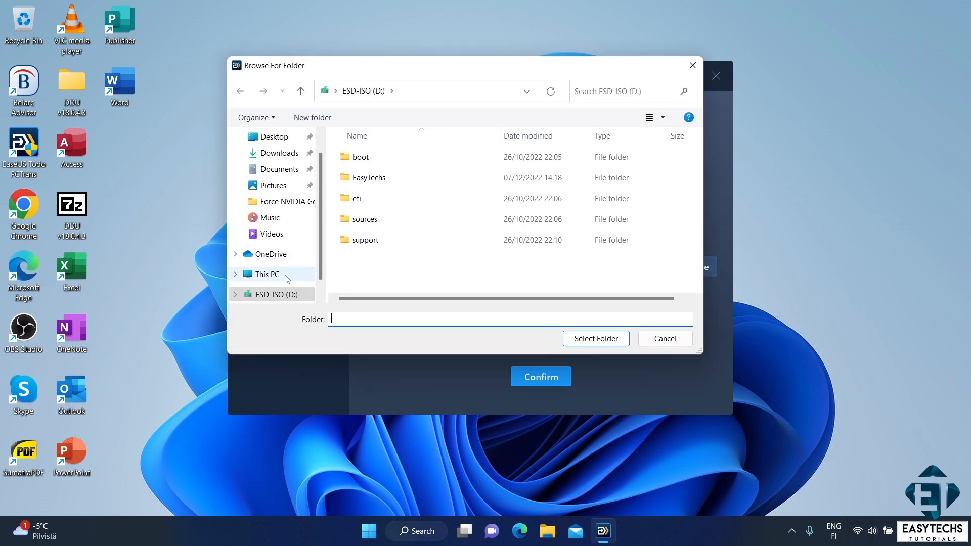
click(267, 274)
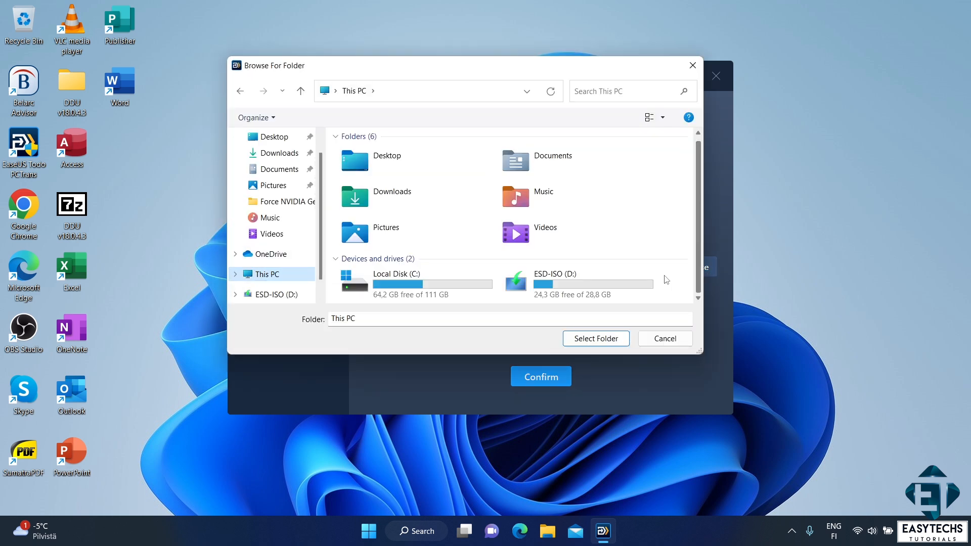
double_click(554, 281)
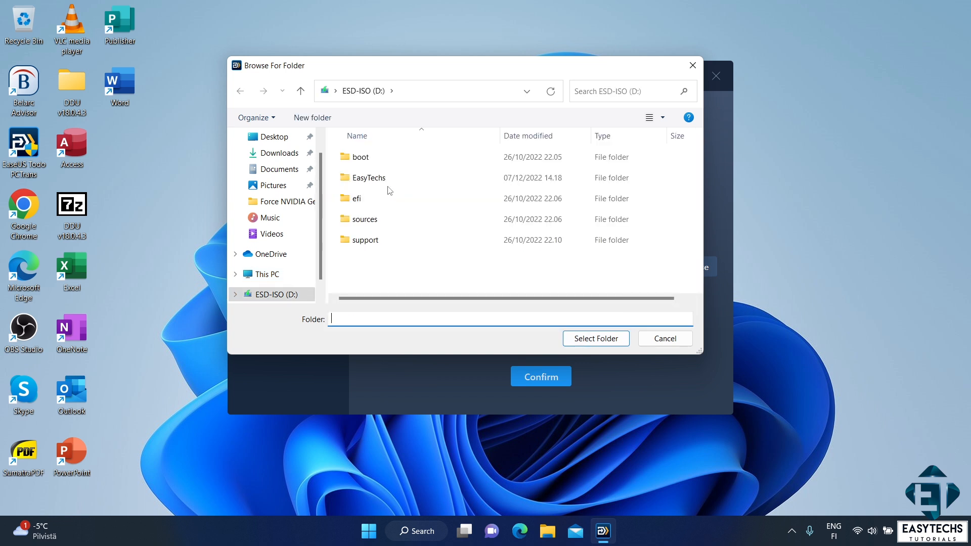
double_click(368, 178)
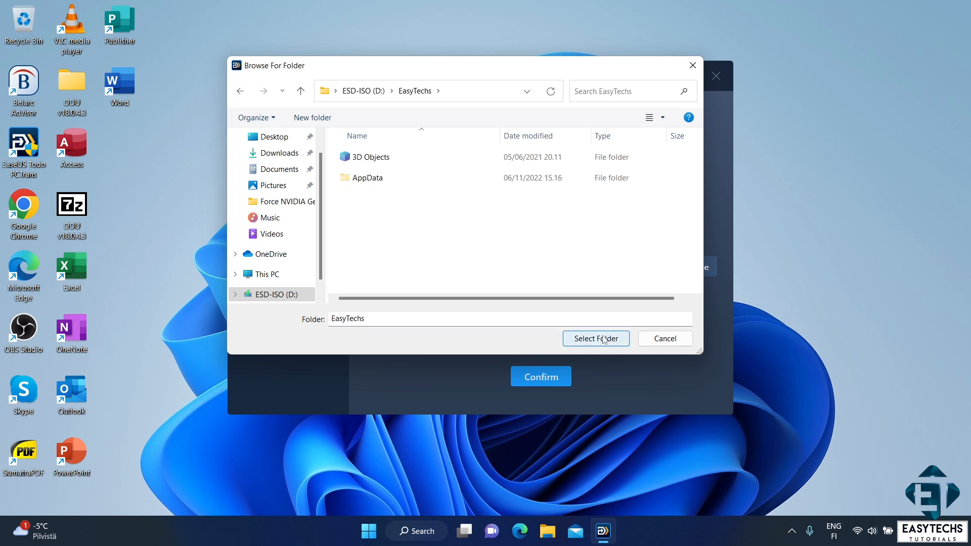
click(596, 338)
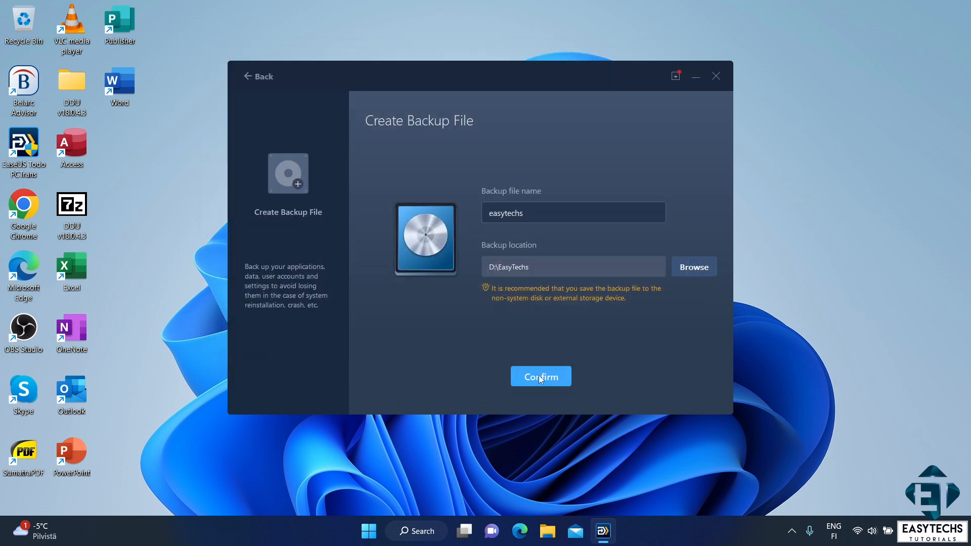
Confirm the backup name and location, then check the Unsupported applications list.
click(541, 377)
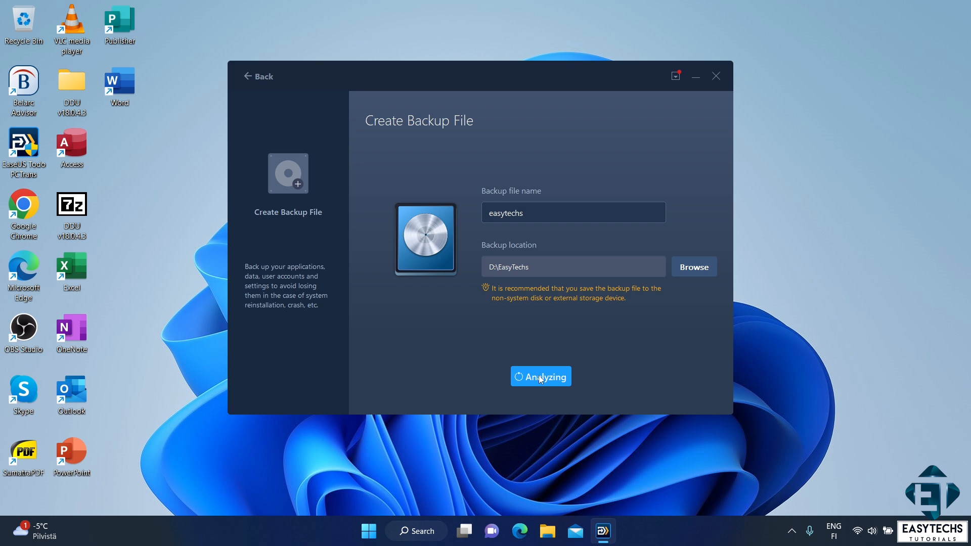
click(541, 376)
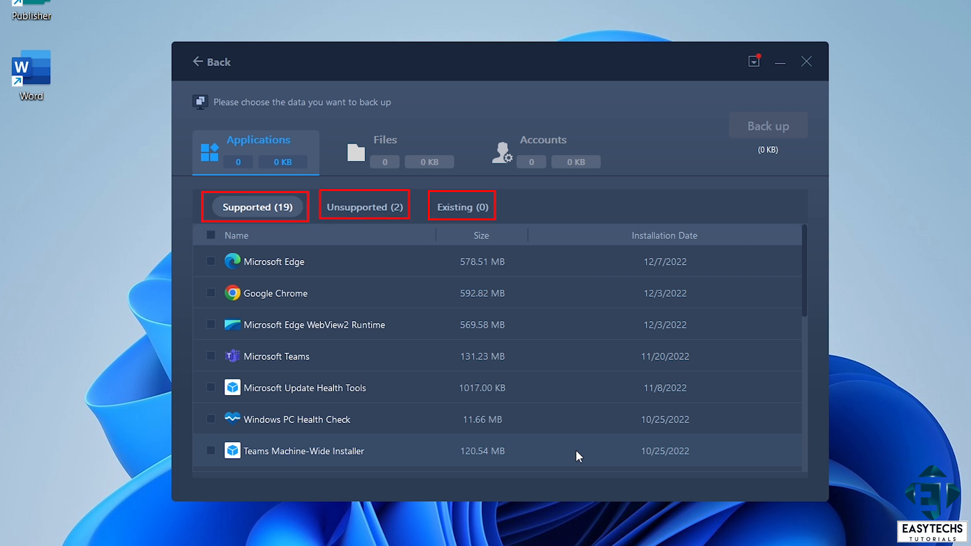
click(364, 207)
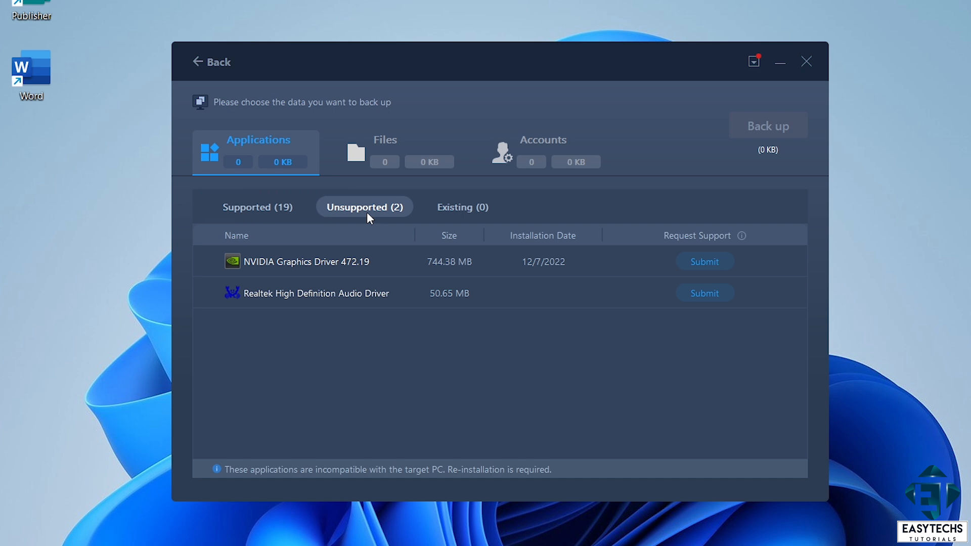
click(257, 207)
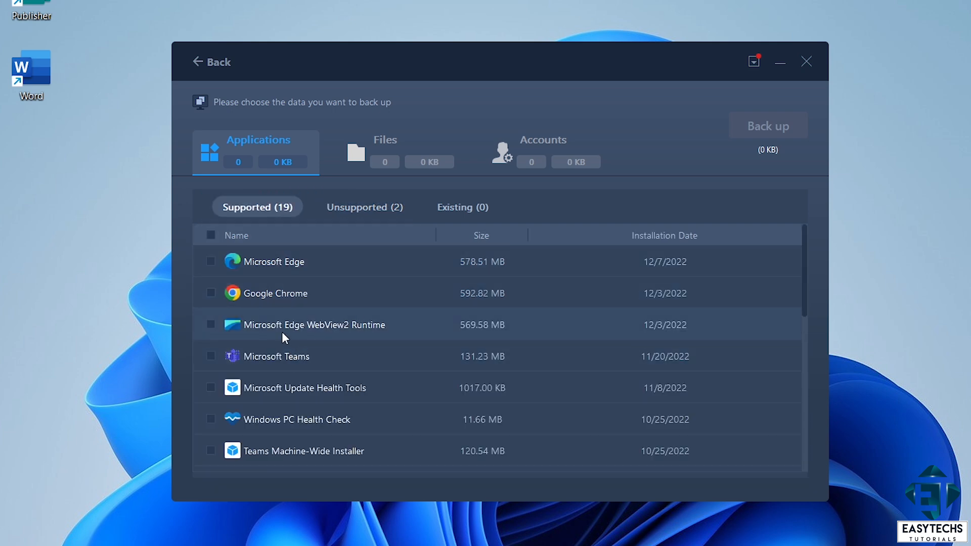
Tick supported apps including Google Chrome and Microsoft OneDrive, ten apps totalling 2.03 GB.
click(210, 293)
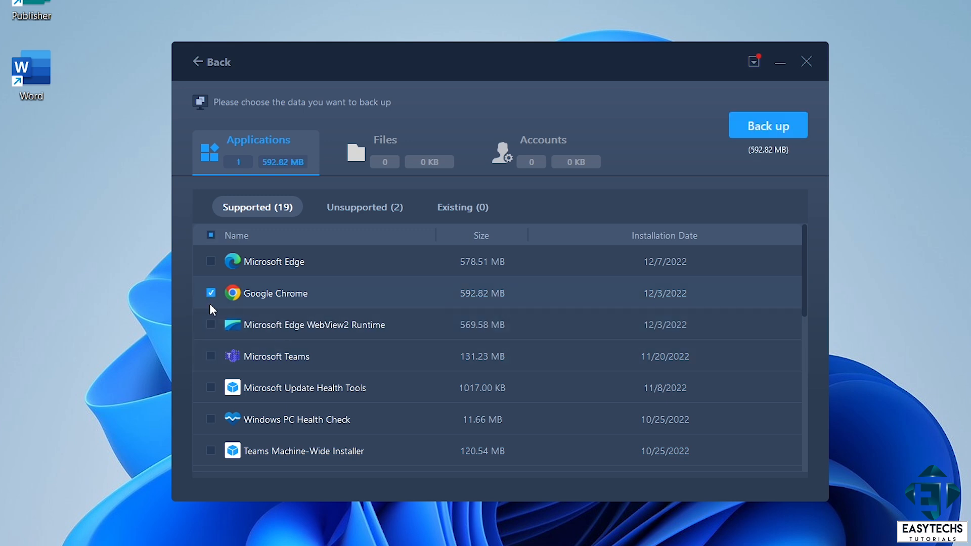
click(210, 356)
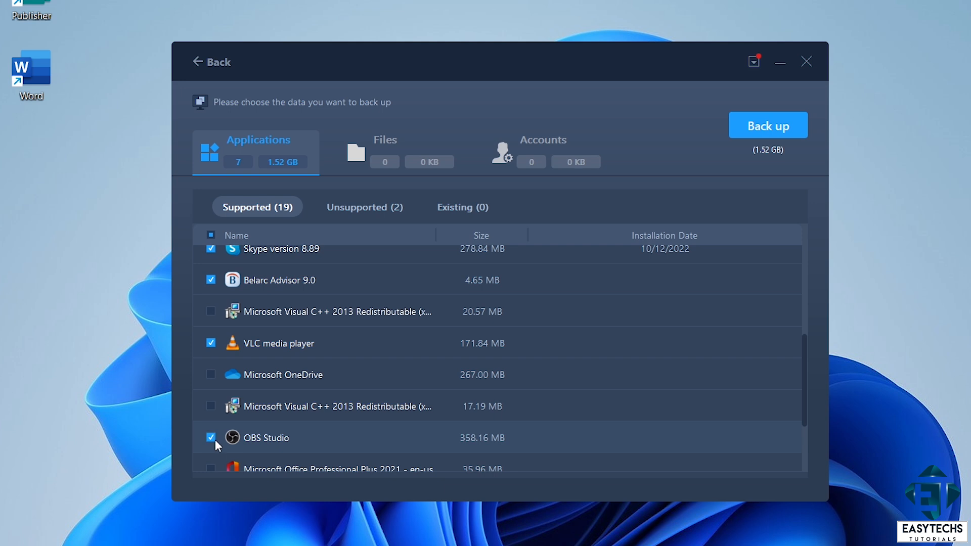
click(211, 374)
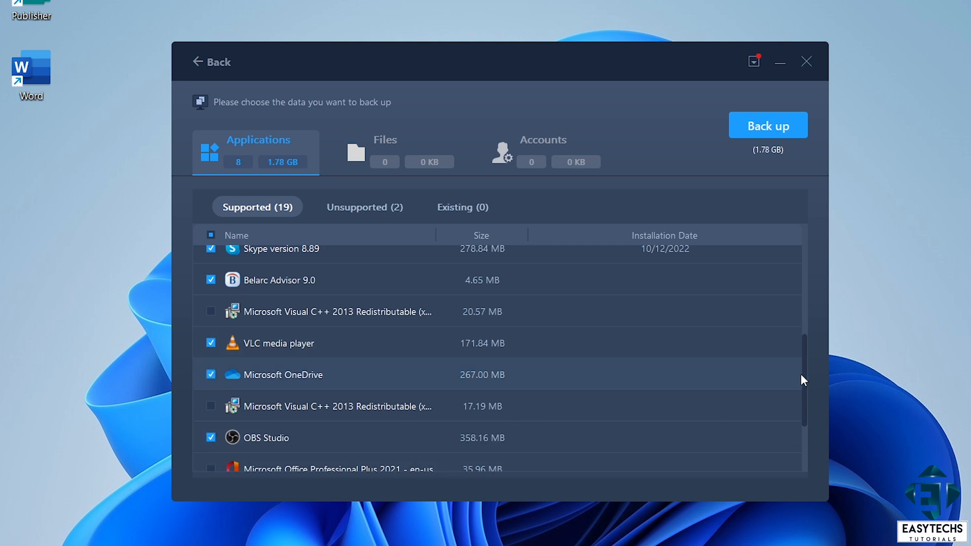
scroll(down, 3)
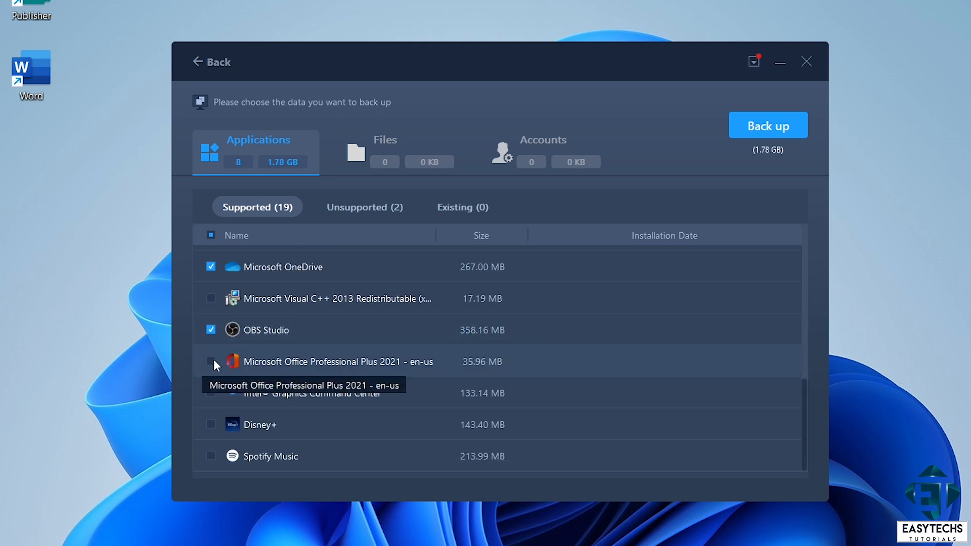
click(210, 362)
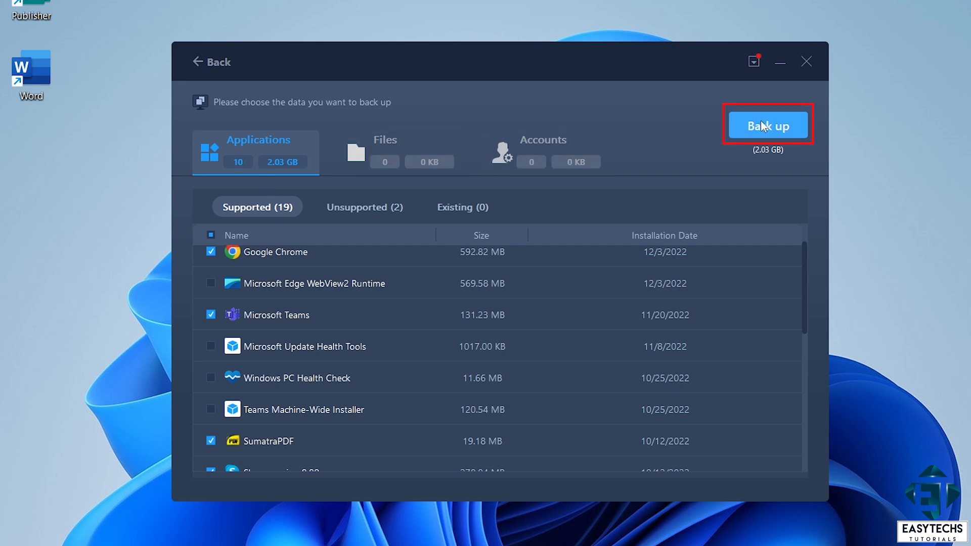
Back up the ten selected applications into the easytechs image until Completed appears.
click(767, 125)
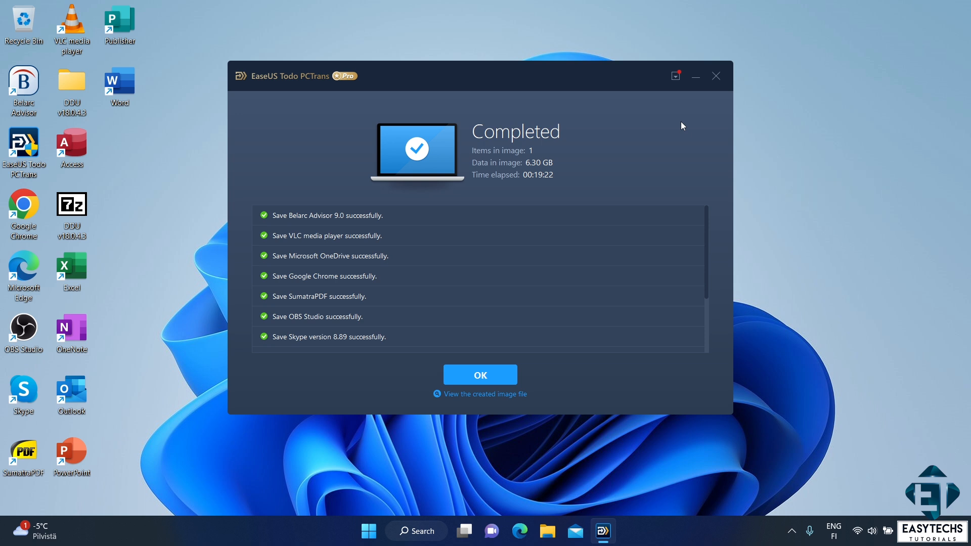
Open D:\EasyTechs in File Explorer and select the easytechs1 image file.
click(548, 531)
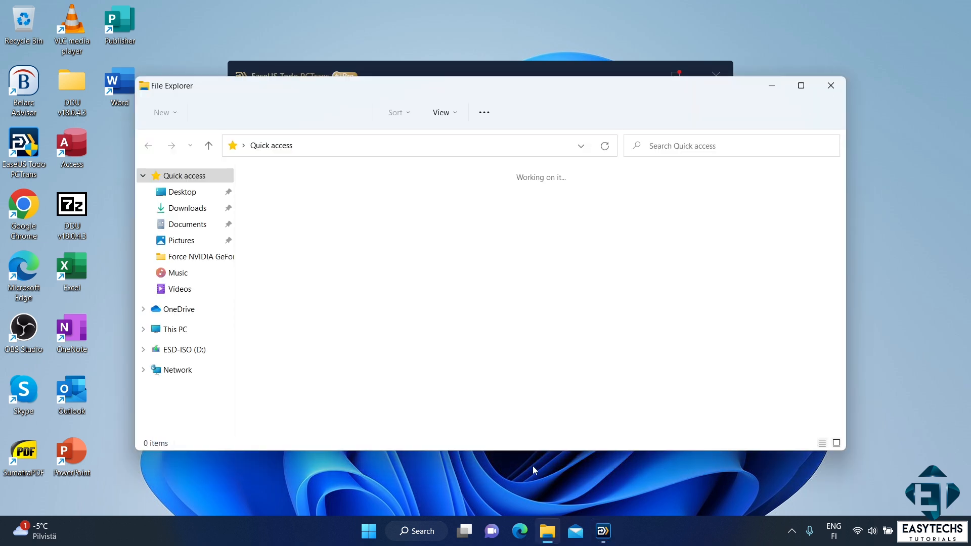
click(184, 349)
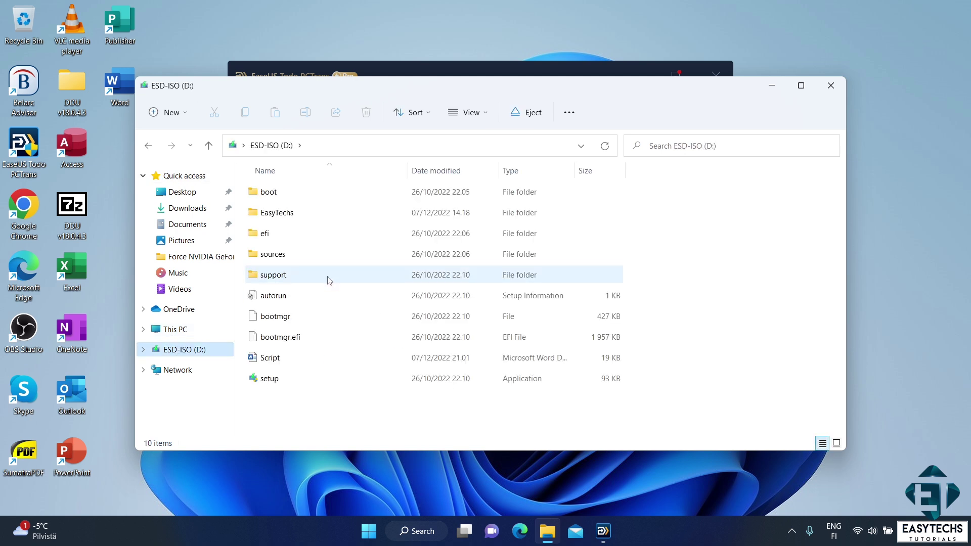
double_click(277, 213)
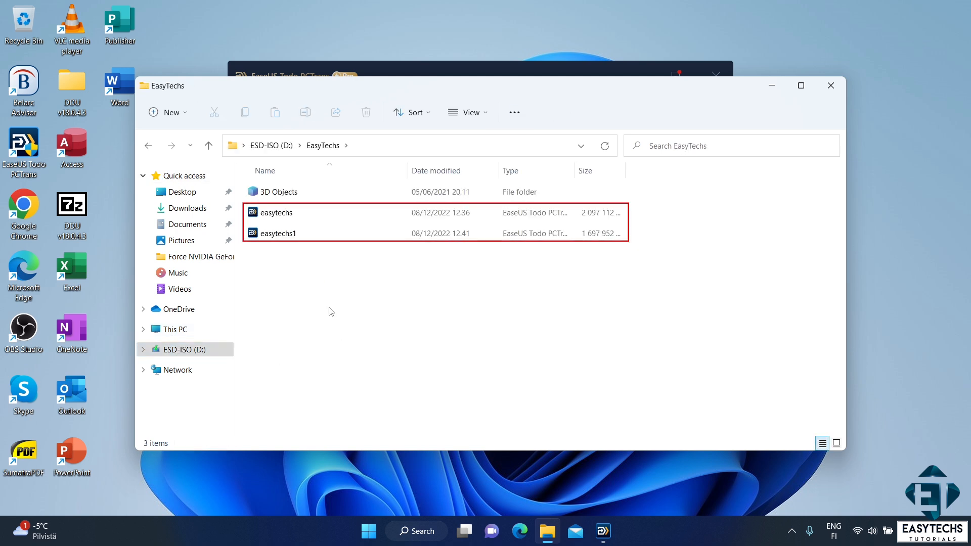
mouse_move(340, 305)
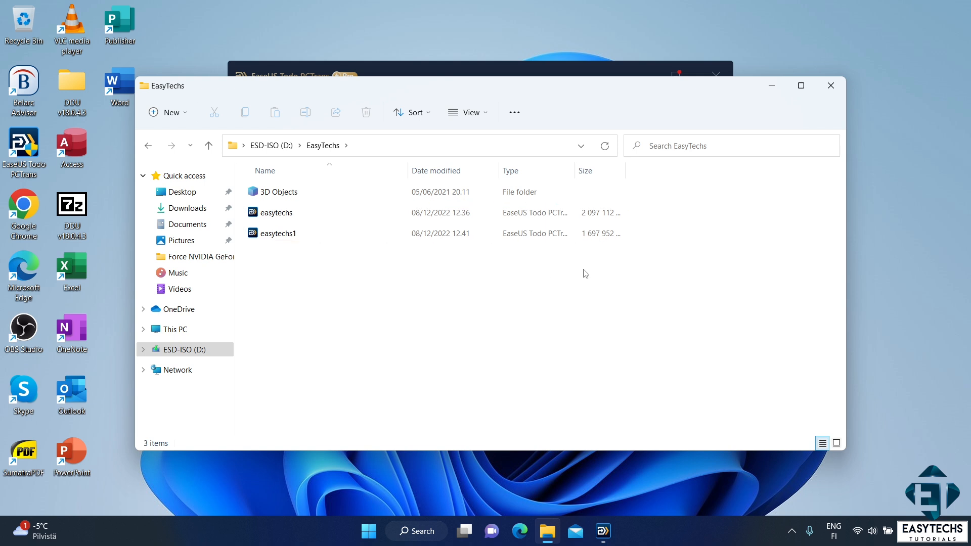
click(278, 233)
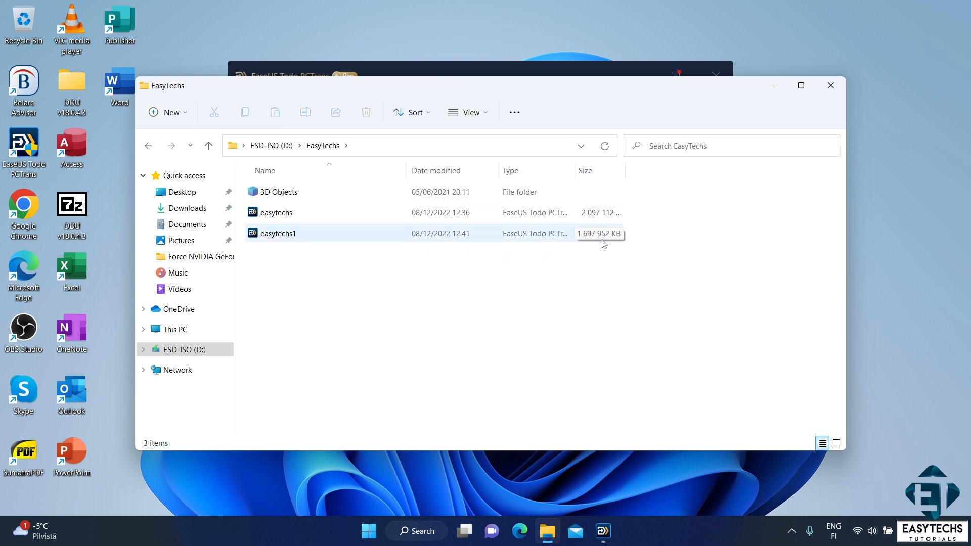
click(574, 280)
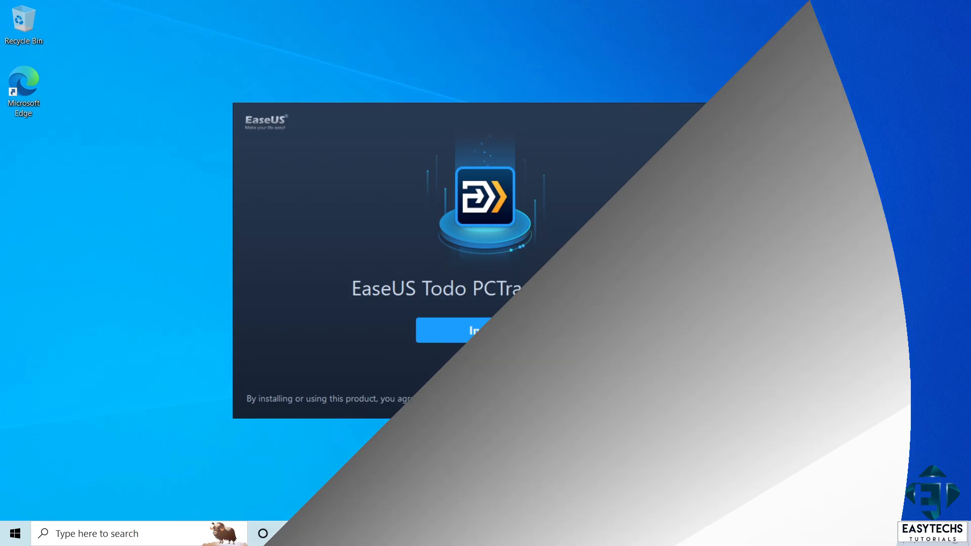
Launch PCTrans on the Windows 10 PC and reach the Data Restore introduction.
click(471, 330)
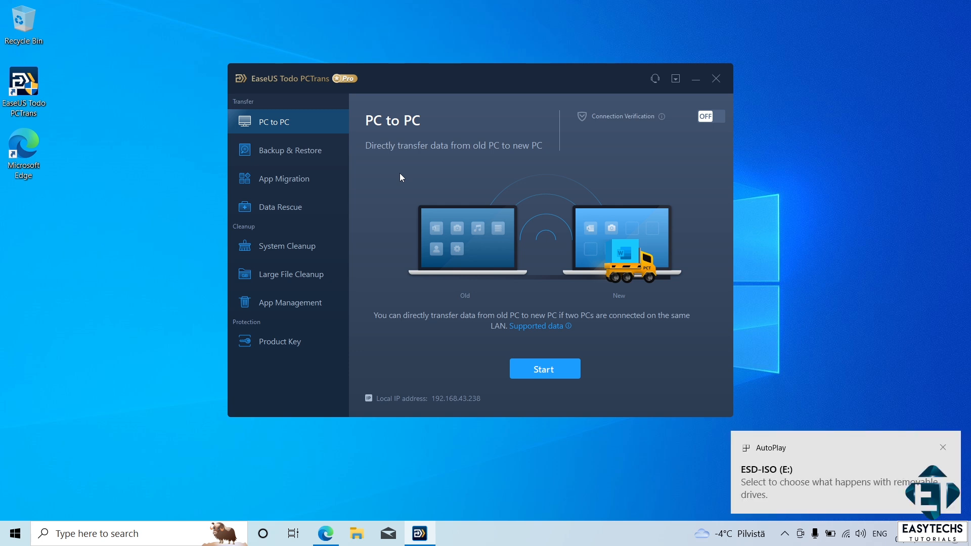
mouse_move(313, 166)
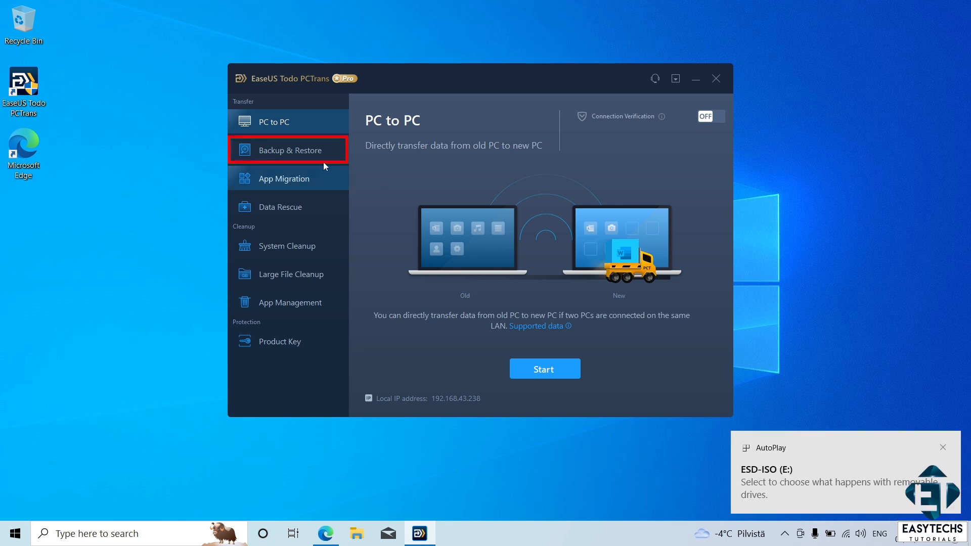
click(289, 150)
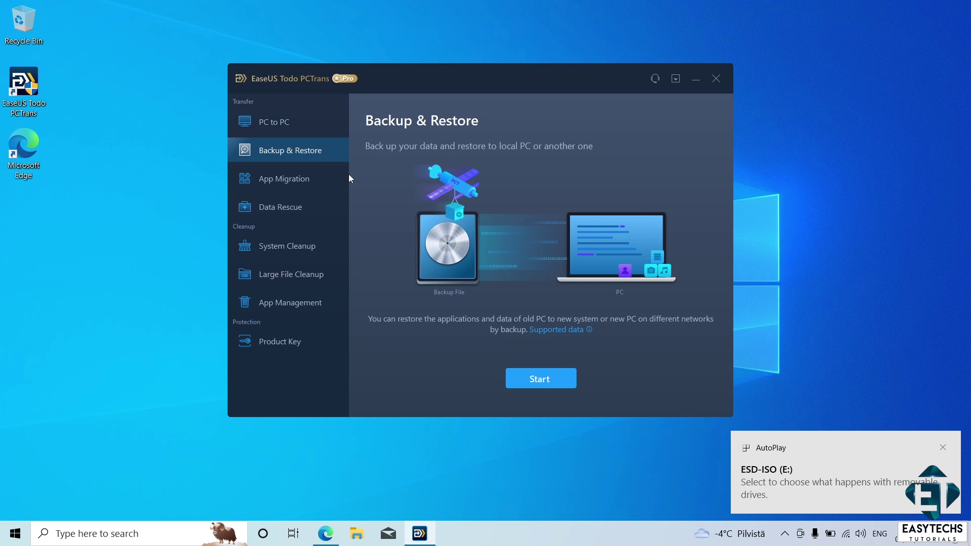
click(539, 379)
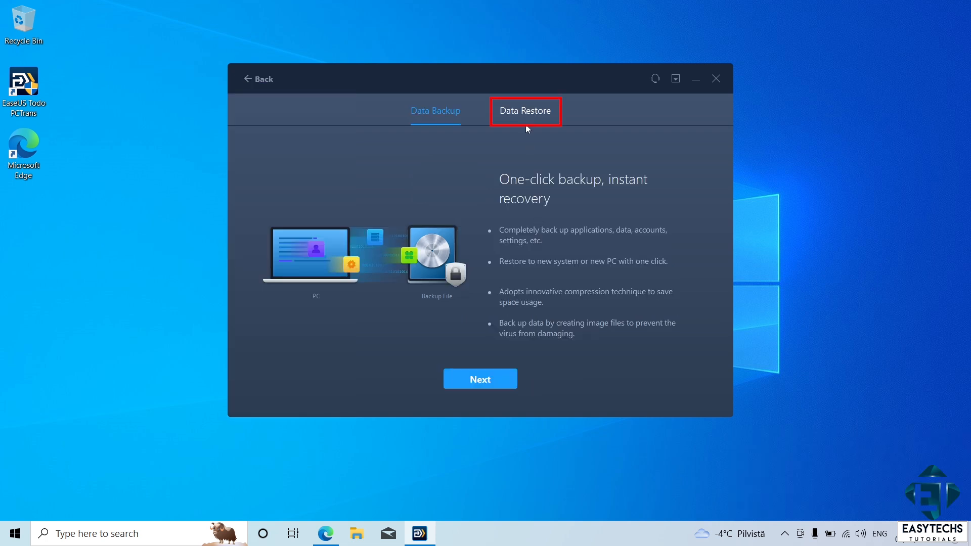
click(525, 111)
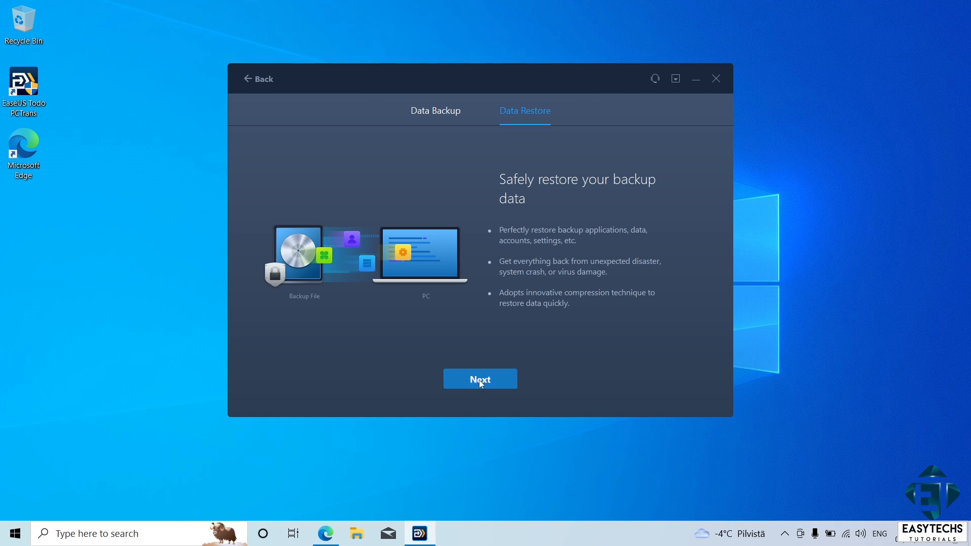
Browse to E:\EasyTechs and open easytechs.PCT for restoring.
click(480, 379)
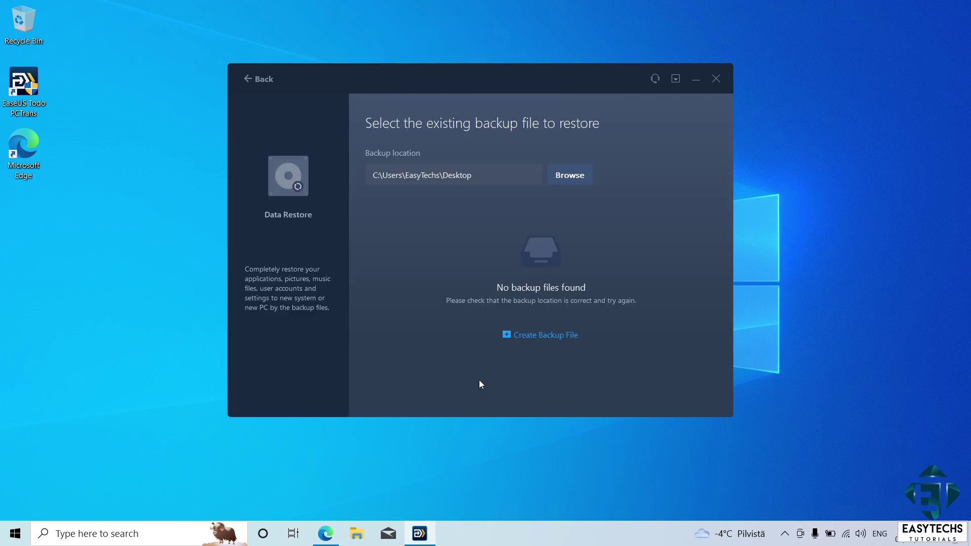
mouse_move(511, 199)
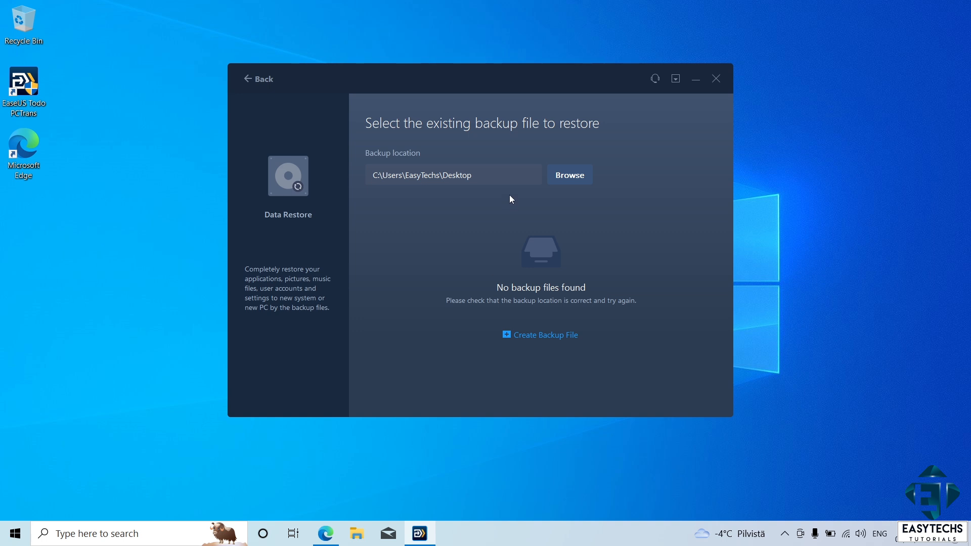
click(569, 175)
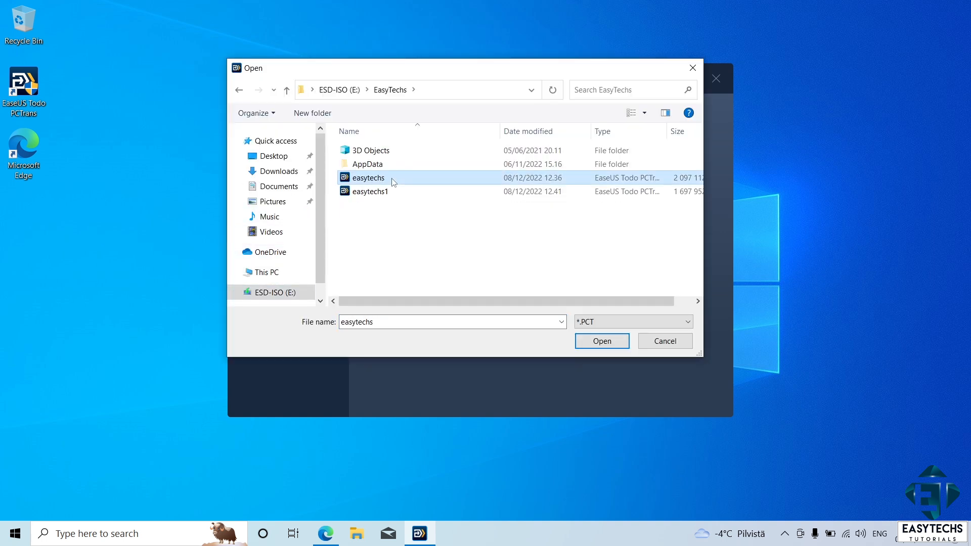
click(602, 341)
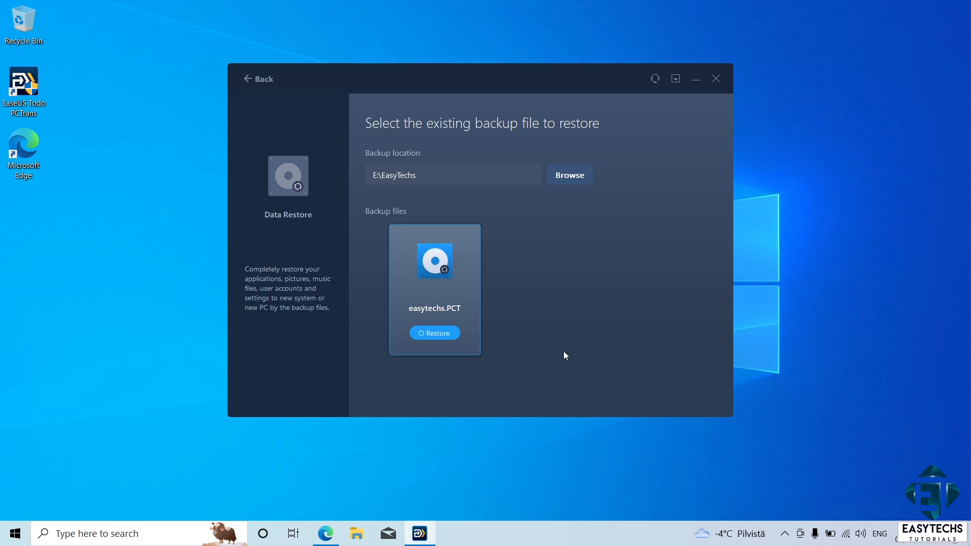
mouse_move(434, 338)
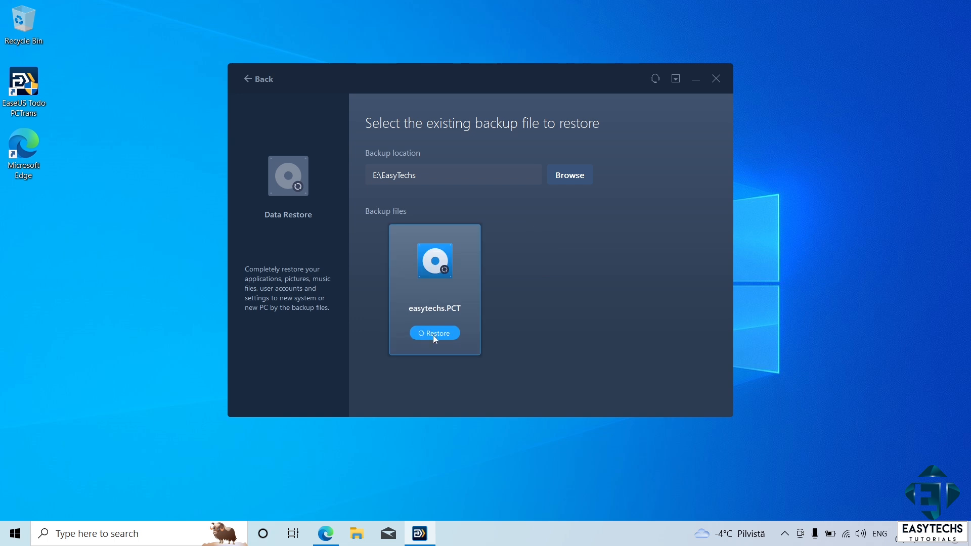
mouse_move(459, 358)
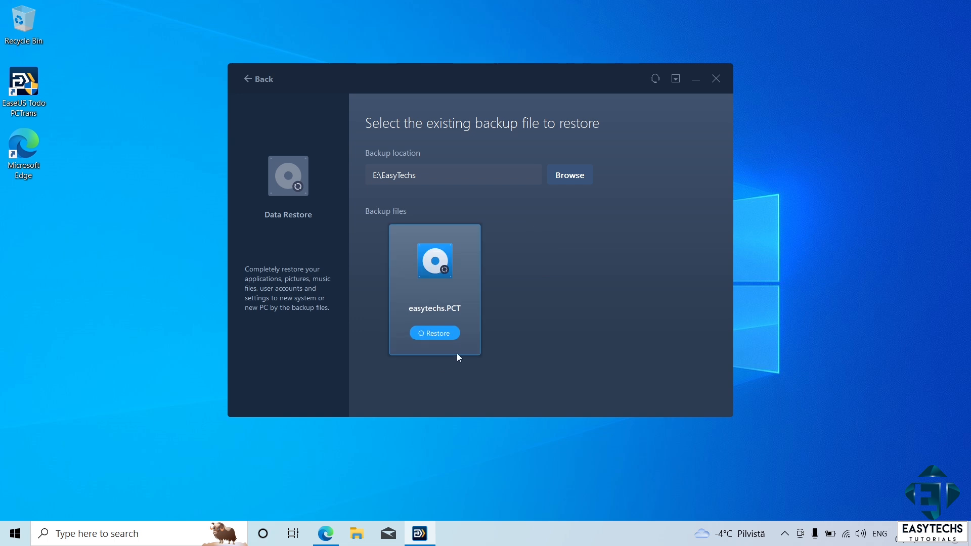
click(434, 333)
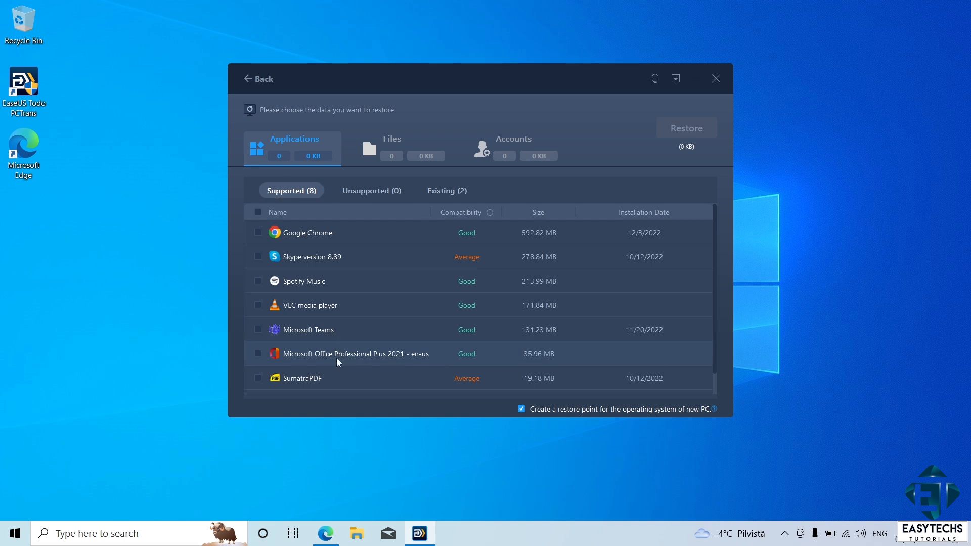
View the Existing tab, select all eight supported apps, and restore them until Completed.
click(447, 190)
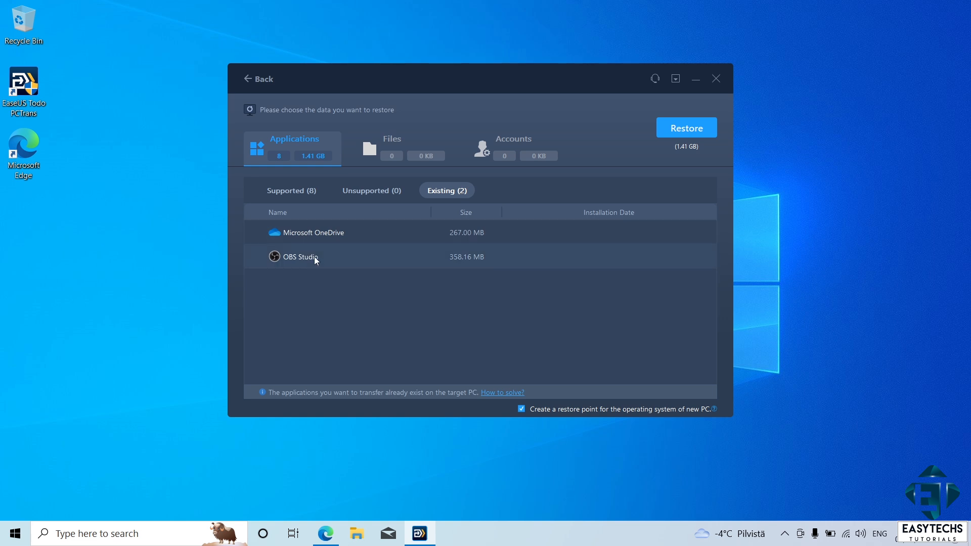
mouse_move(326, 252)
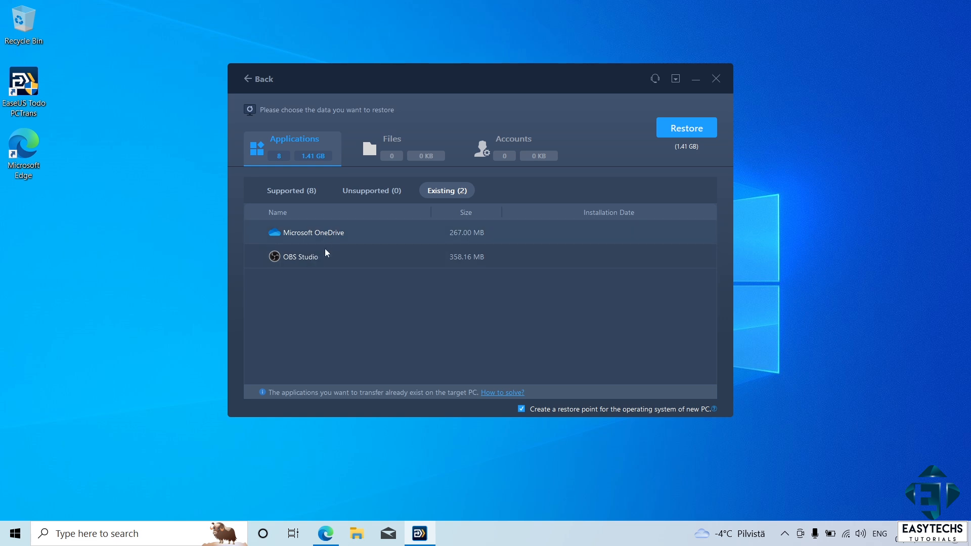
mouse_move(336, 239)
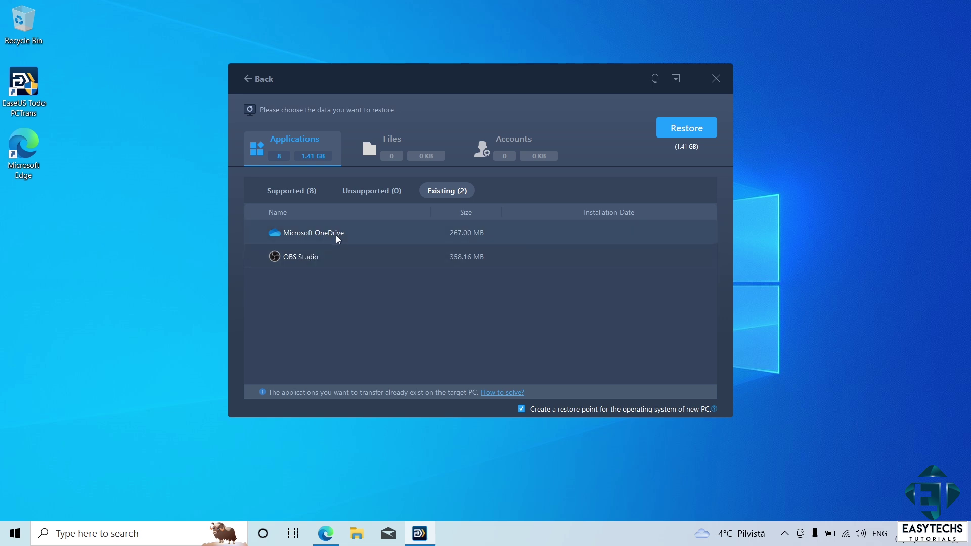
click(291, 190)
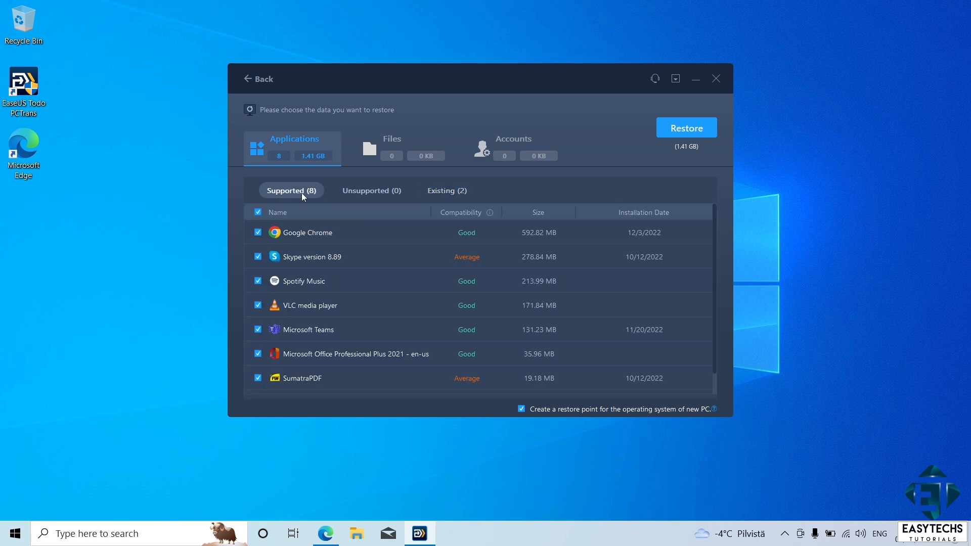
click(257, 211)
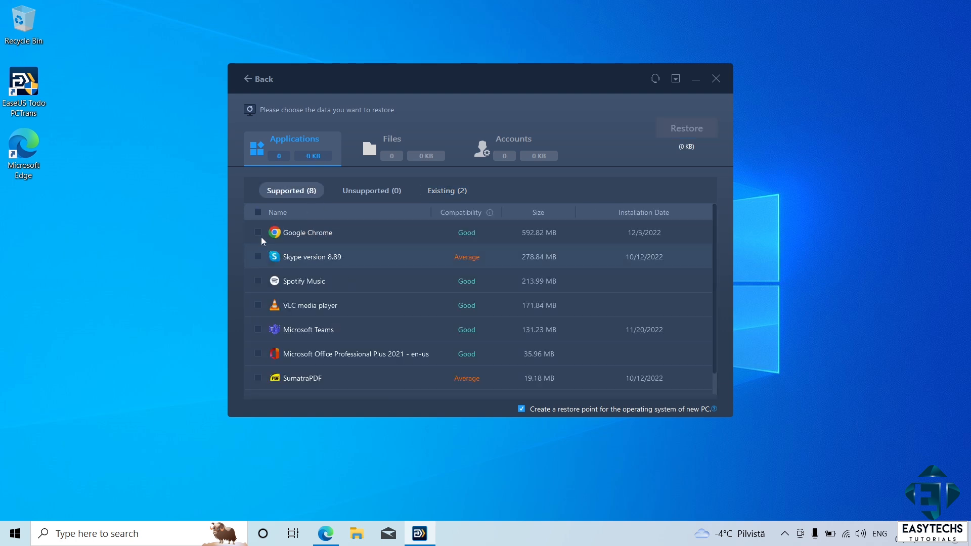
click(257, 212)
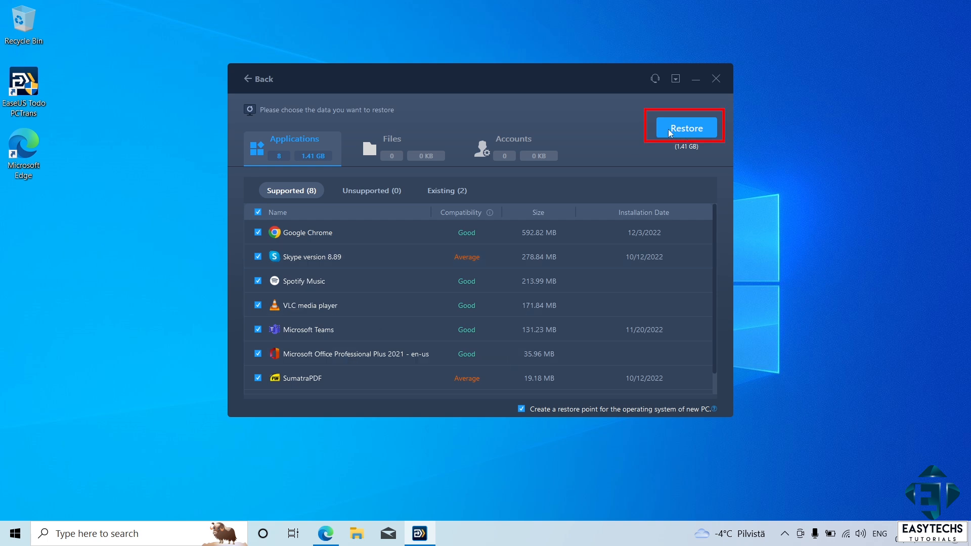
click(686, 127)
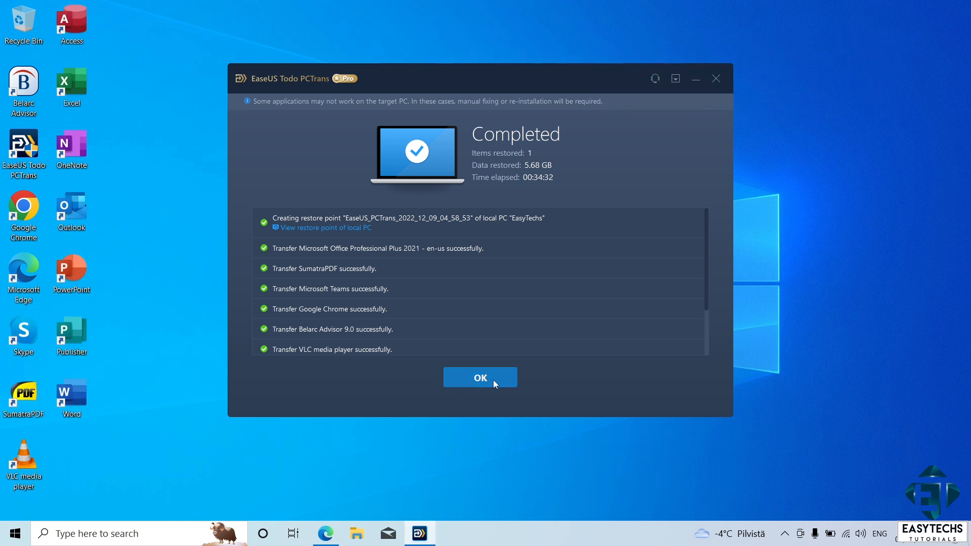
Close the Completed report and choose Restart to finish installing the apps.
click(480, 377)
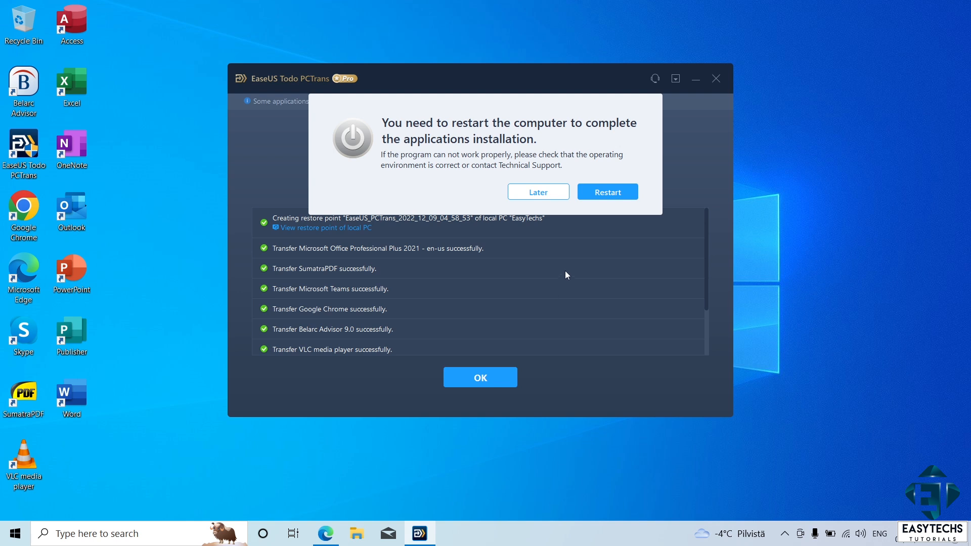
mouse_move(565, 159)
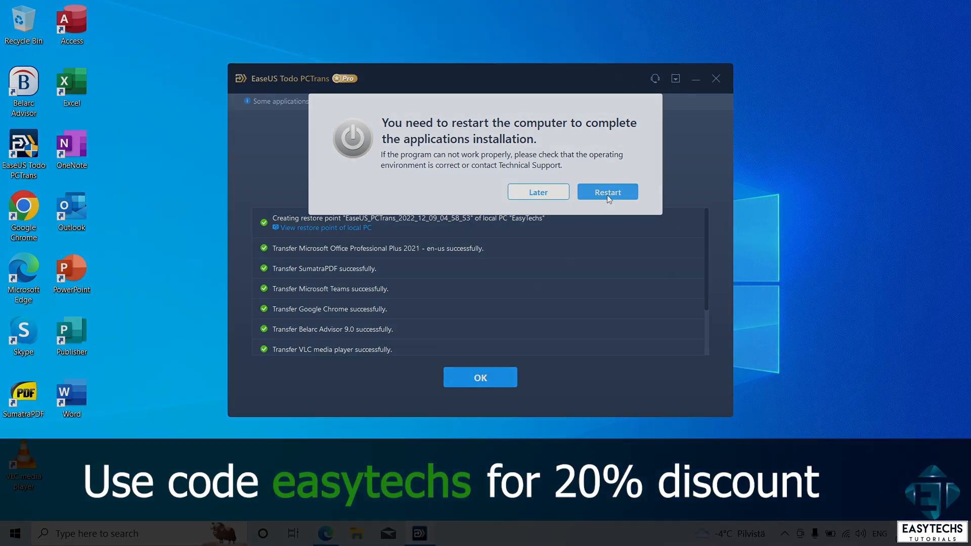
click(608, 192)
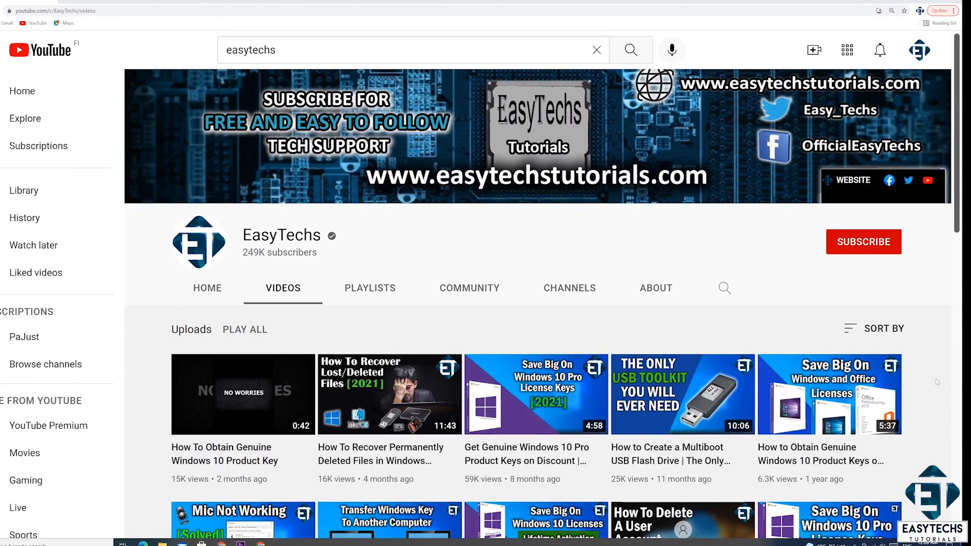
Subscribe to EasyTechs and set the bell notifications to All.
click(863, 242)
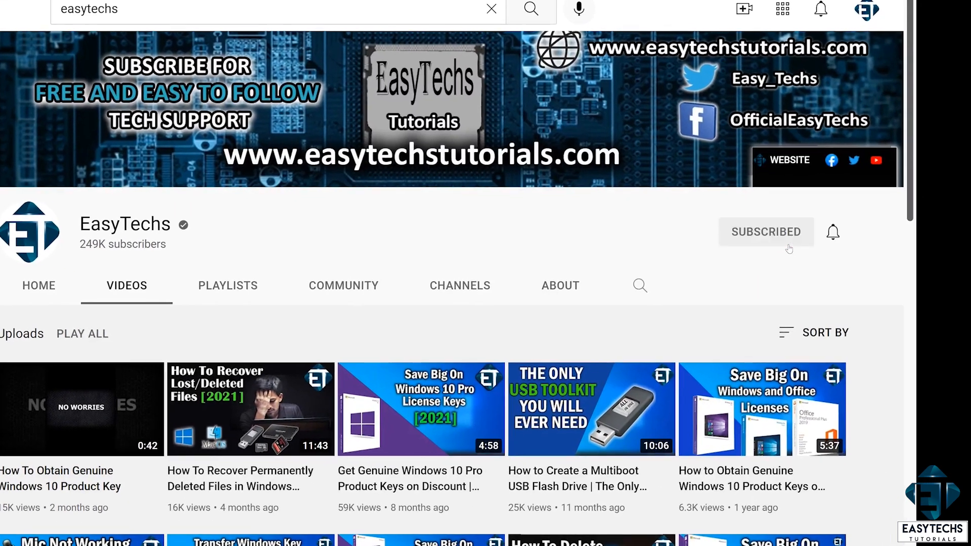
click(832, 232)
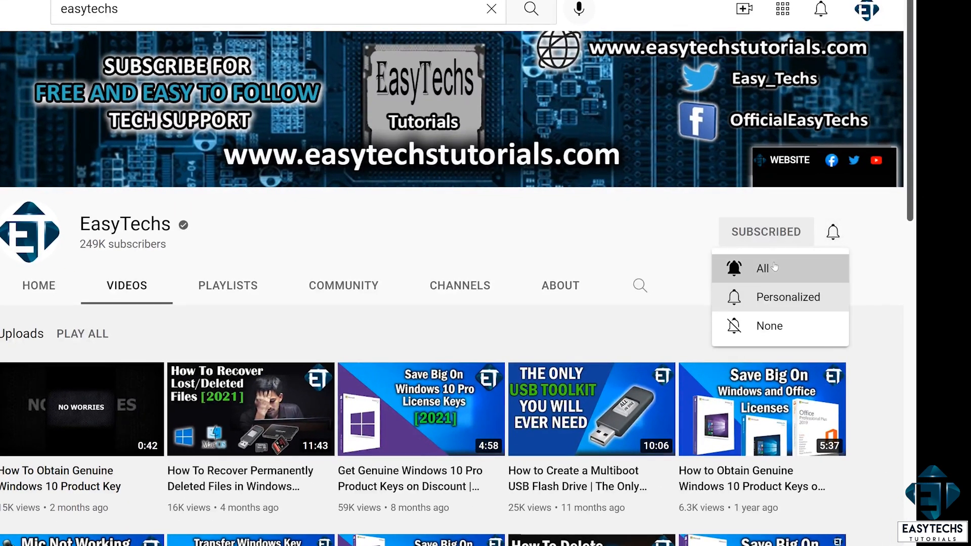
click(762, 269)
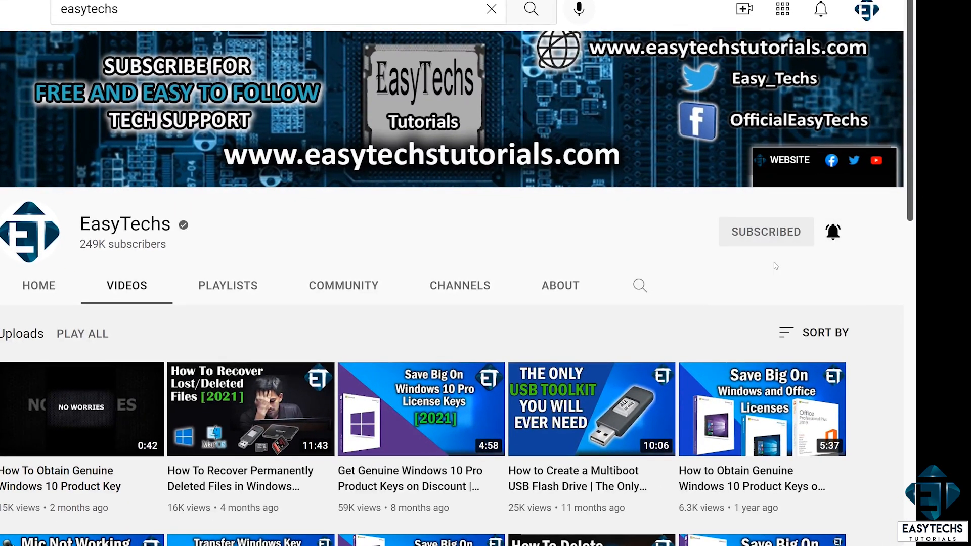